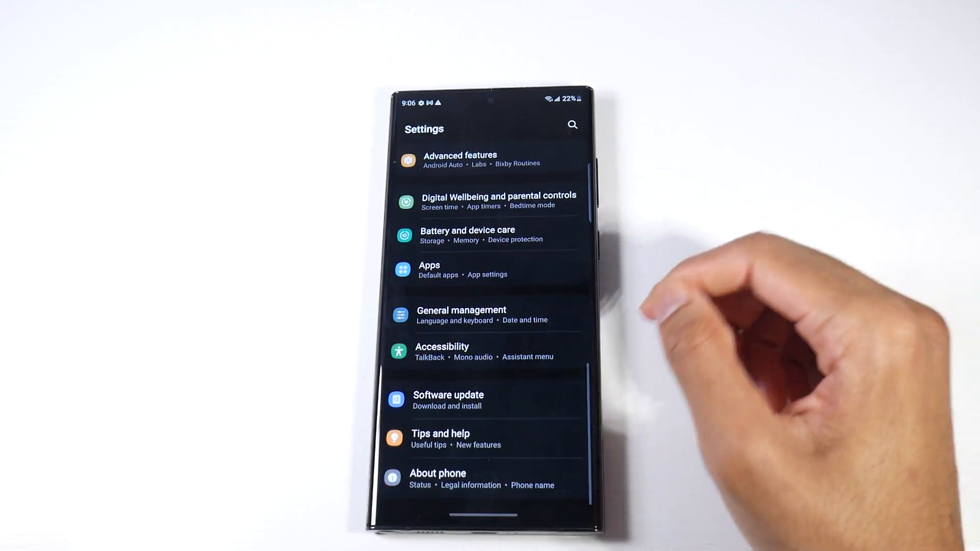
# Unlock Developer options by tapping Build number under About phone > Software information.
pyautogui.click(438, 477)
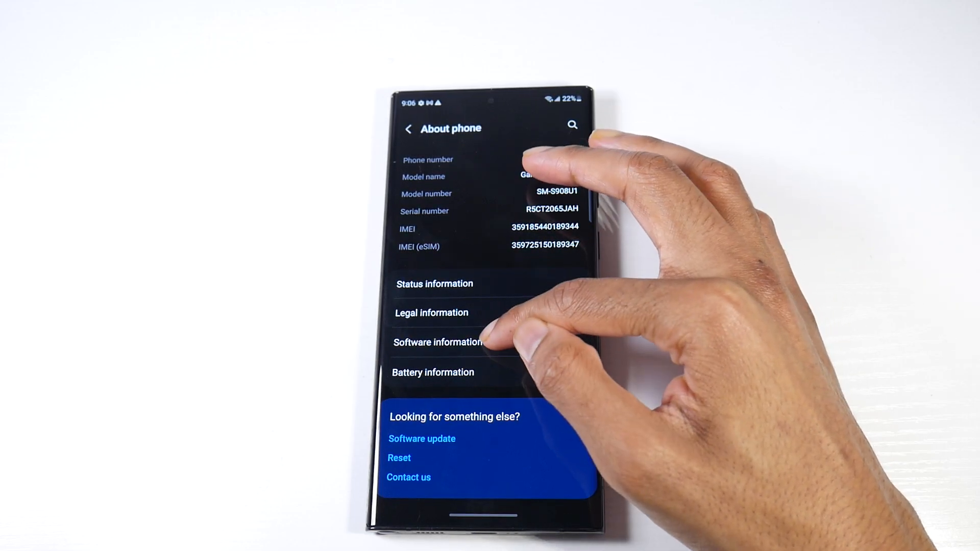
pyautogui.click(438, 342)
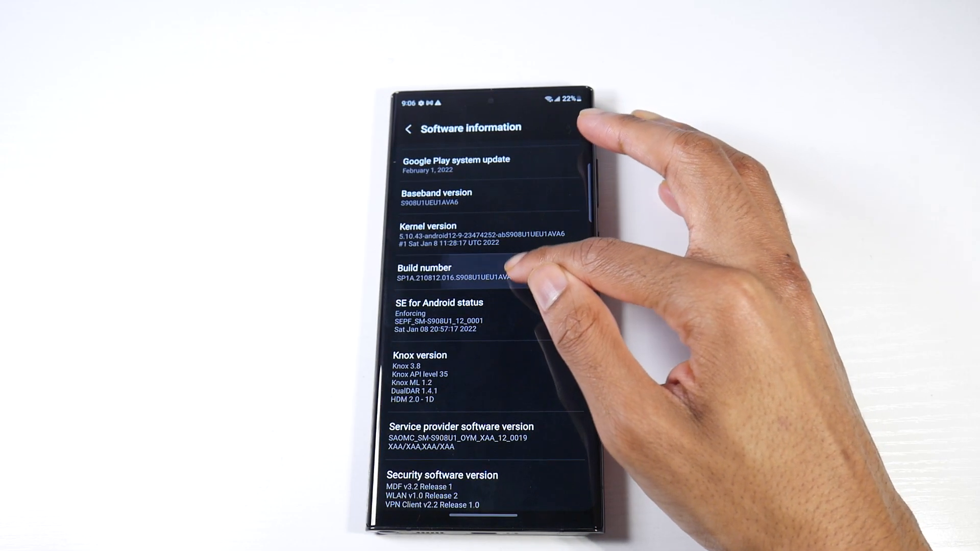
pyautogui.click(424, 268)
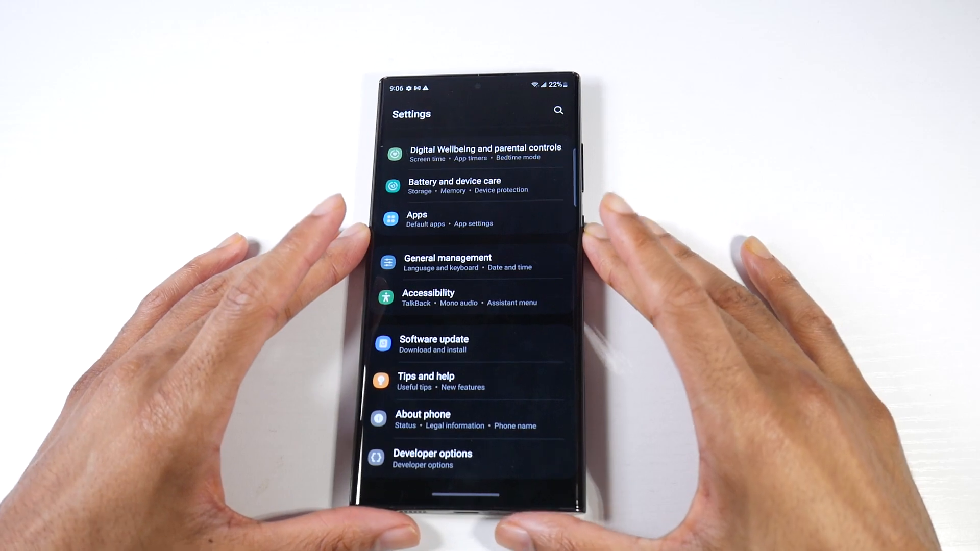
# Set Window, Transition and Animator duration scales to 0.5x in Developer options.
pyautogui.click(432, 458)
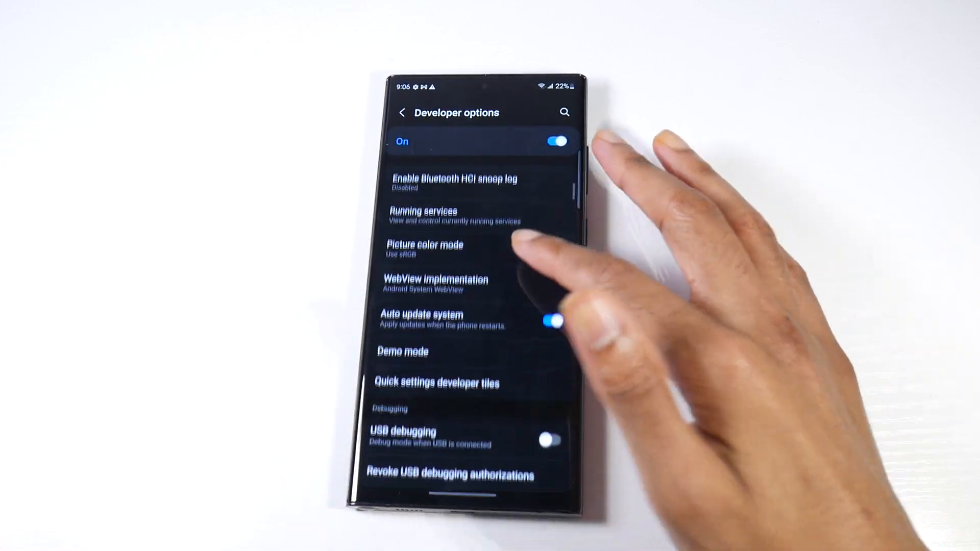
pyautogui.scroll(-3)
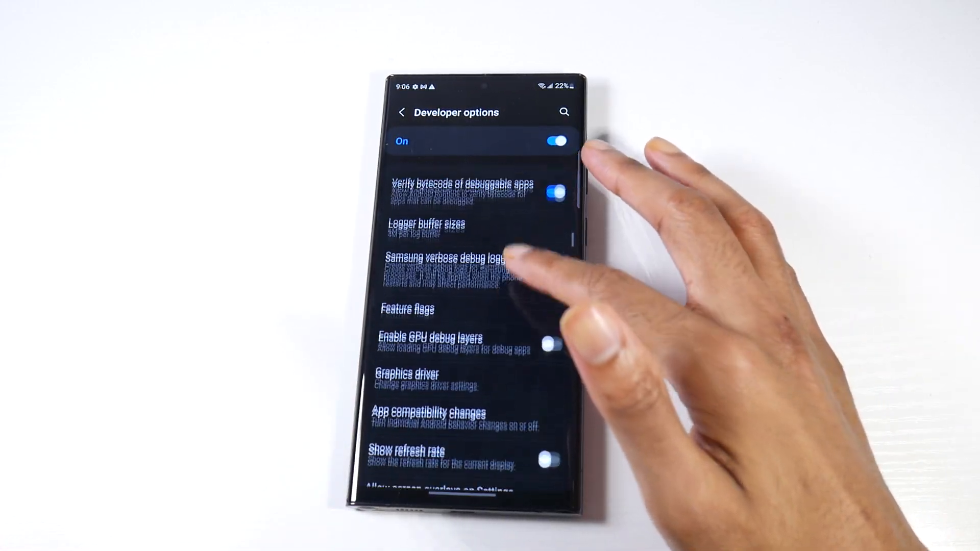
pyautogui.scroll(-3)
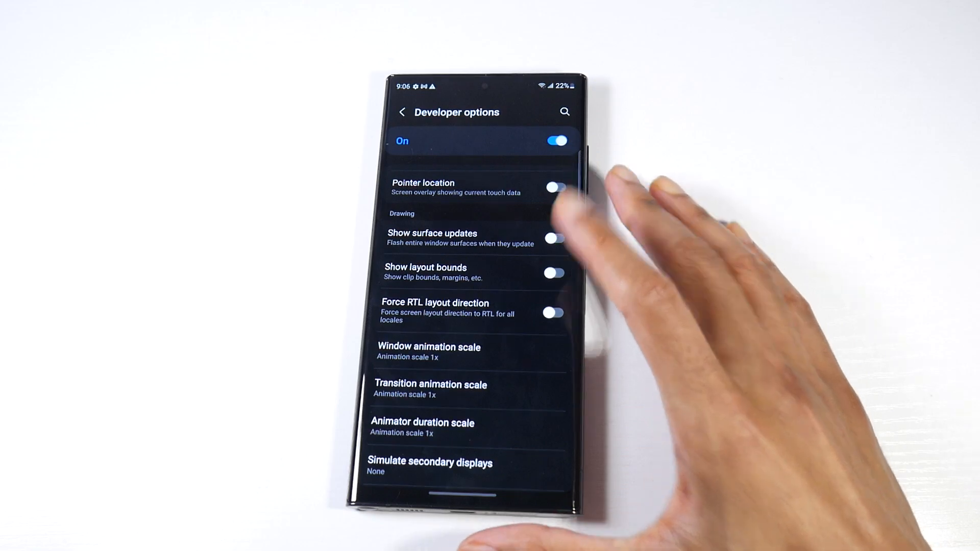
pyautogui.click(428, 352)
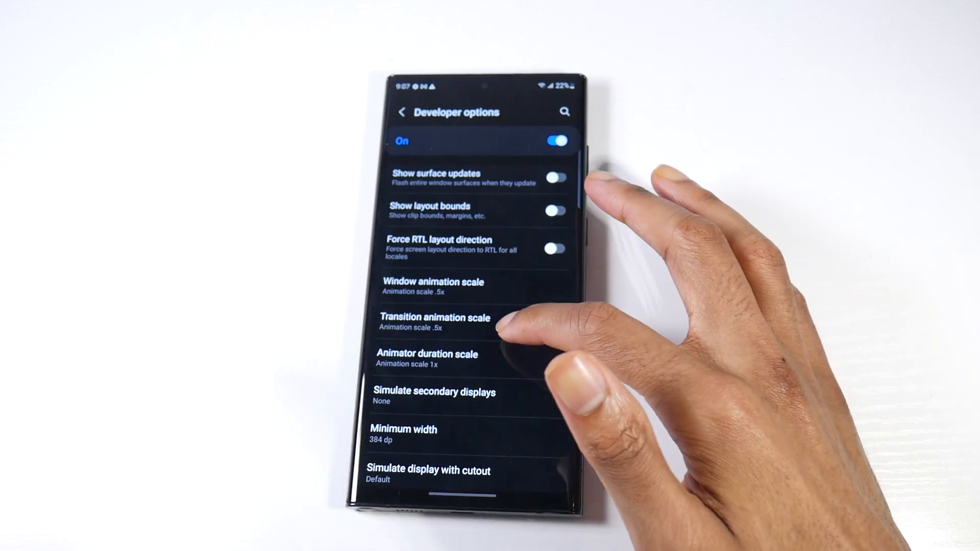
pyautogui.click(426, 358)
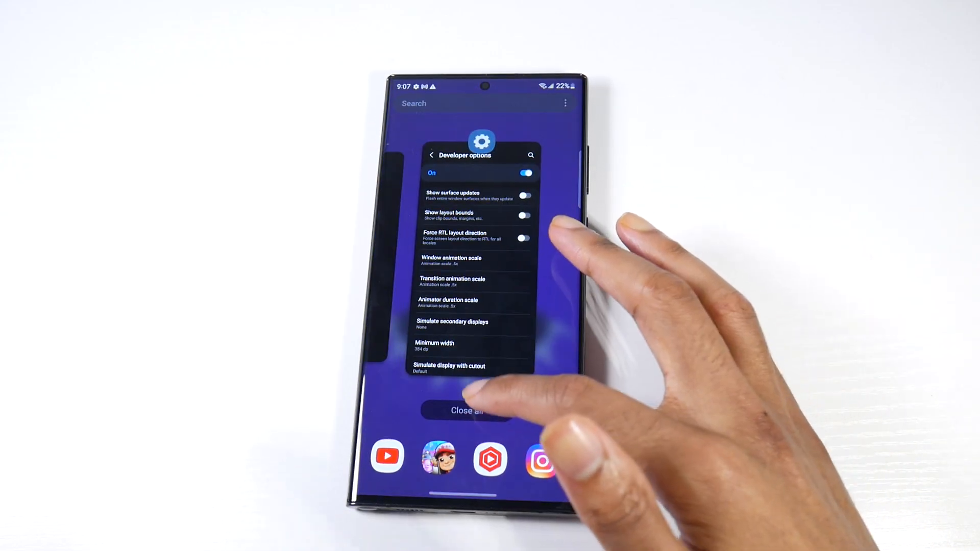
# Leave Settings through Recents and return to the home screen.
pyautogui.click(464, 411)
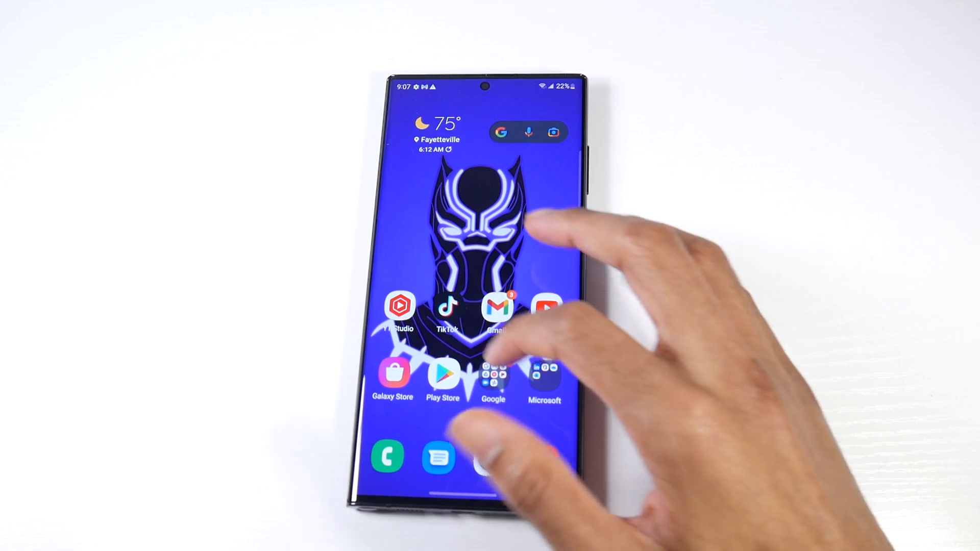
pyautogui.click(547, 306)
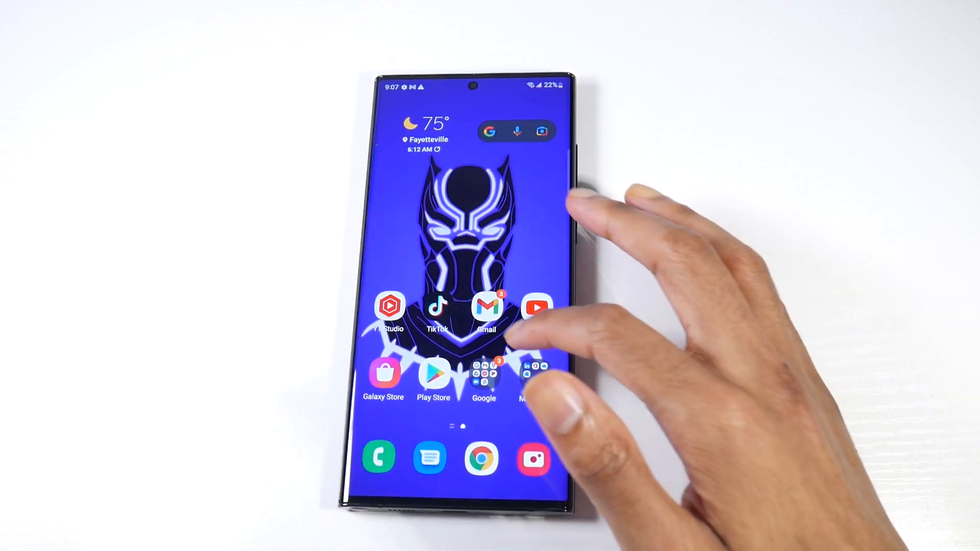
pyautogui.click(486, 307)
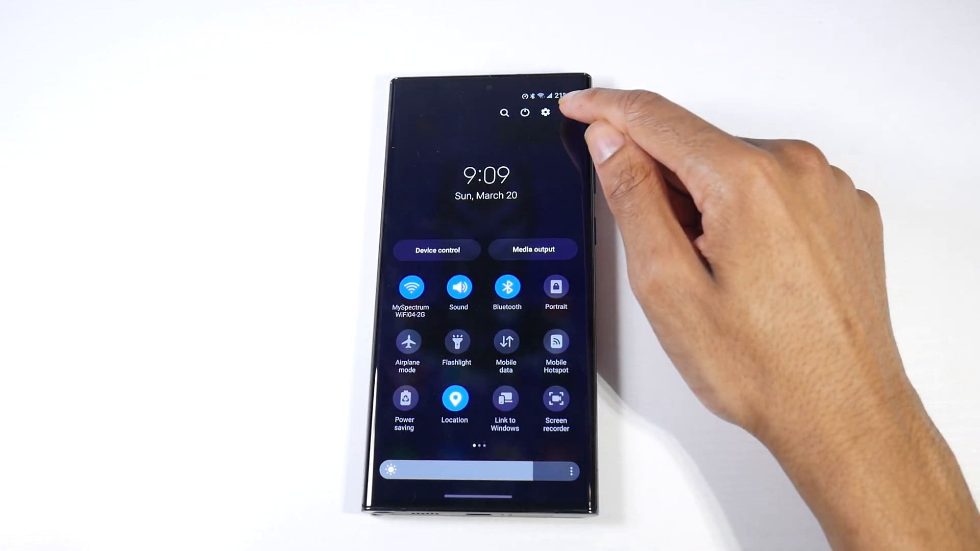
# Set Brightness control to Show always in the Quick panel layout and confirm with Done.
pyautogui.click(545, 113)
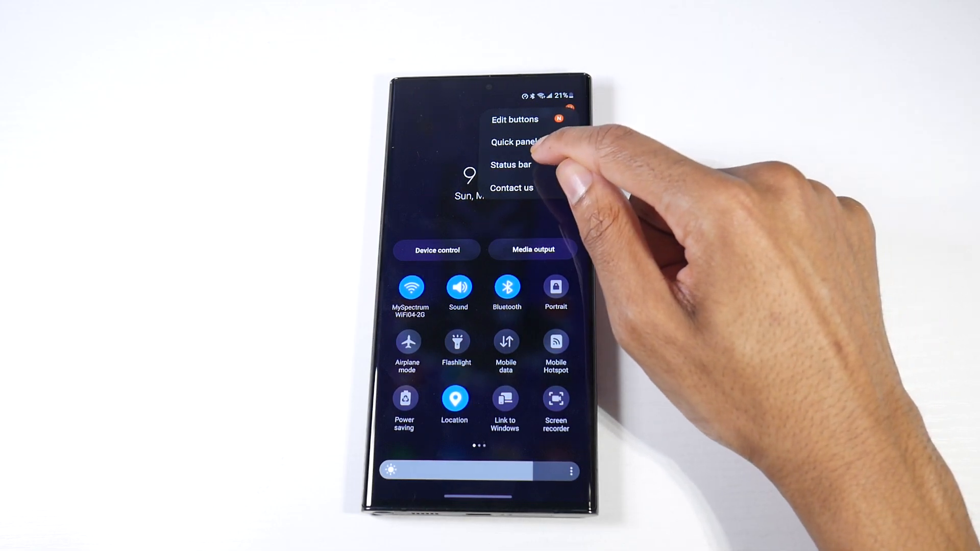
pyautogui.click(516, 142)
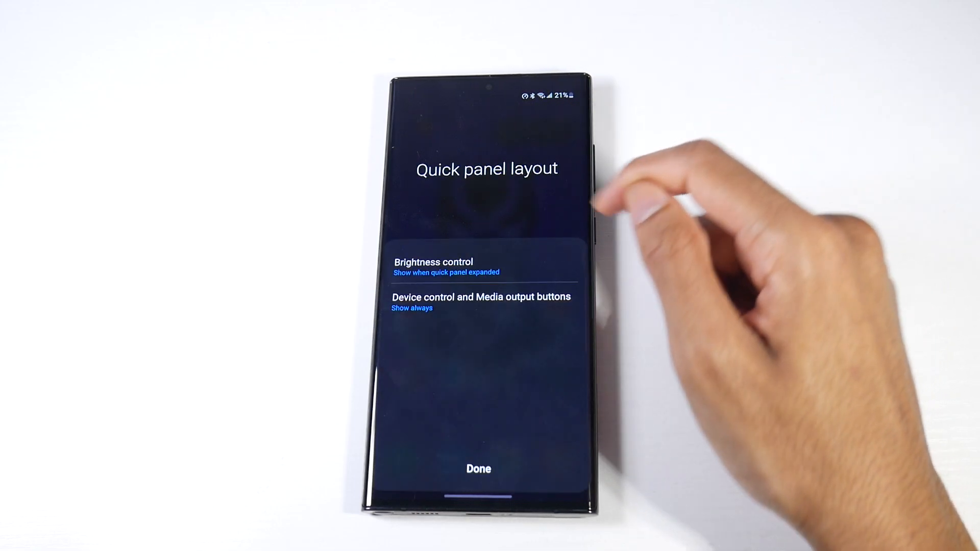
pyautogui.click(432, 266)
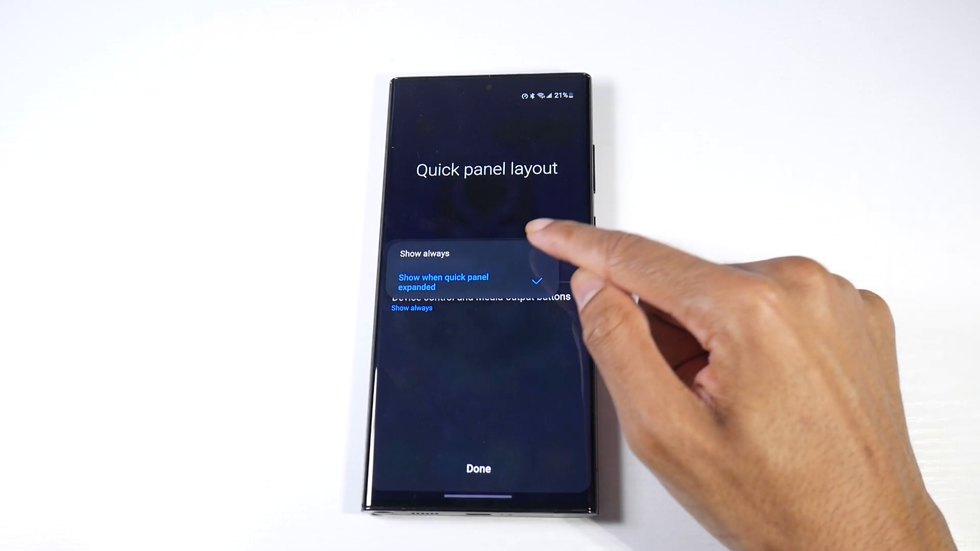
pyautogui.click(443, 282)
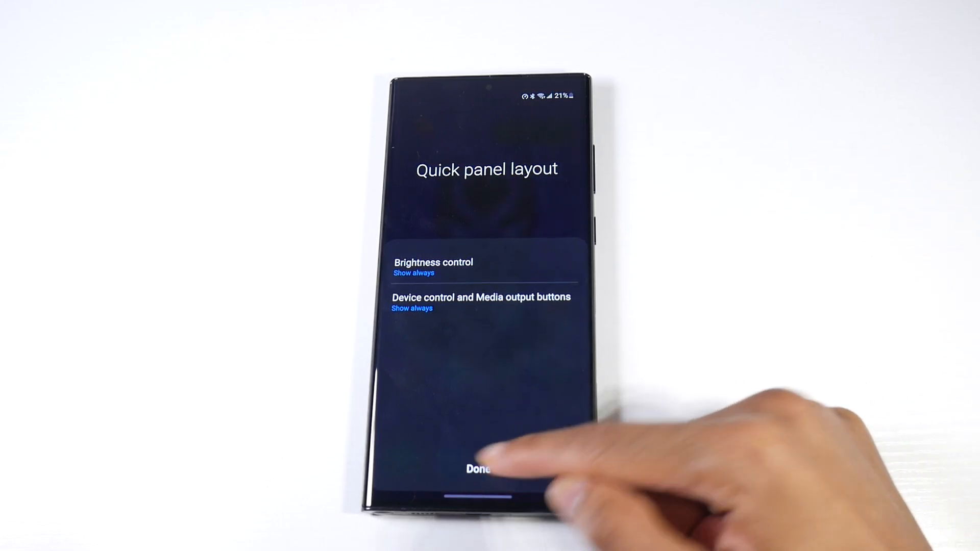
pyautogui.click(481, 468)
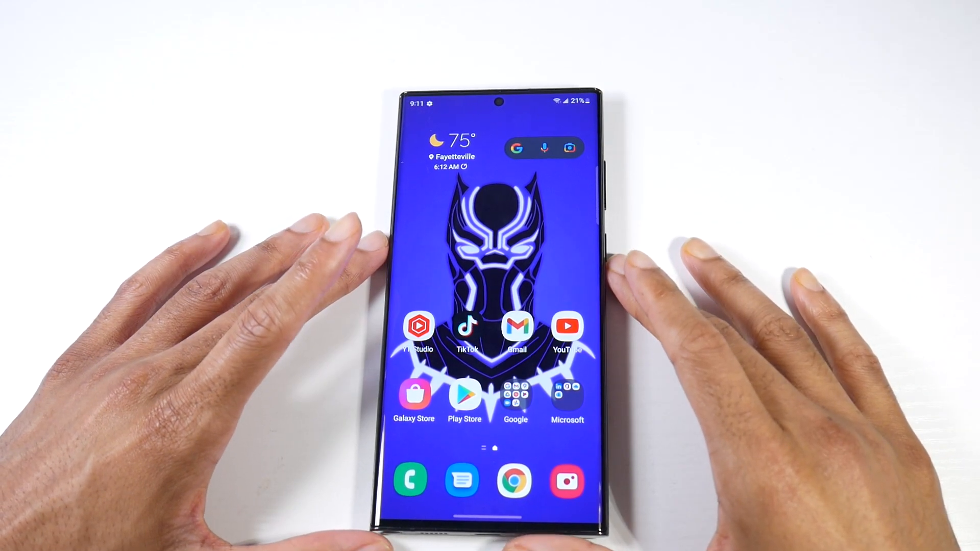
pyautogui.moveTo(494, 100); pyautogui.dragTo(494, 313)
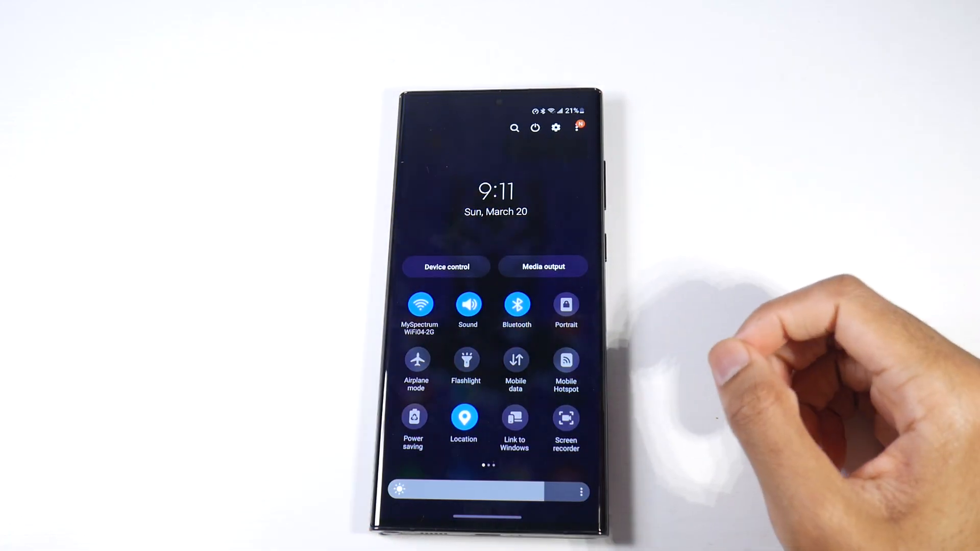
pyautogui.hscroll(-3)
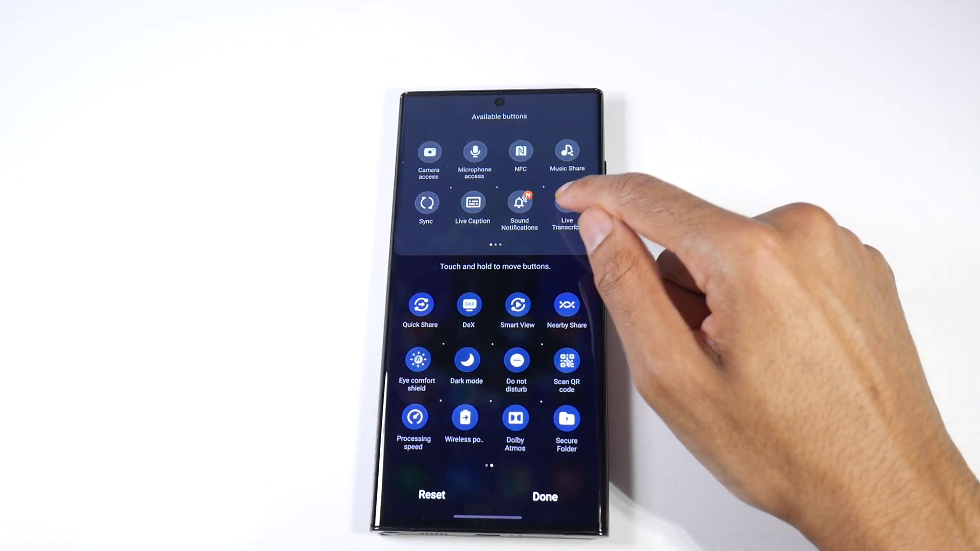
pyautogui.hscroll(-3)
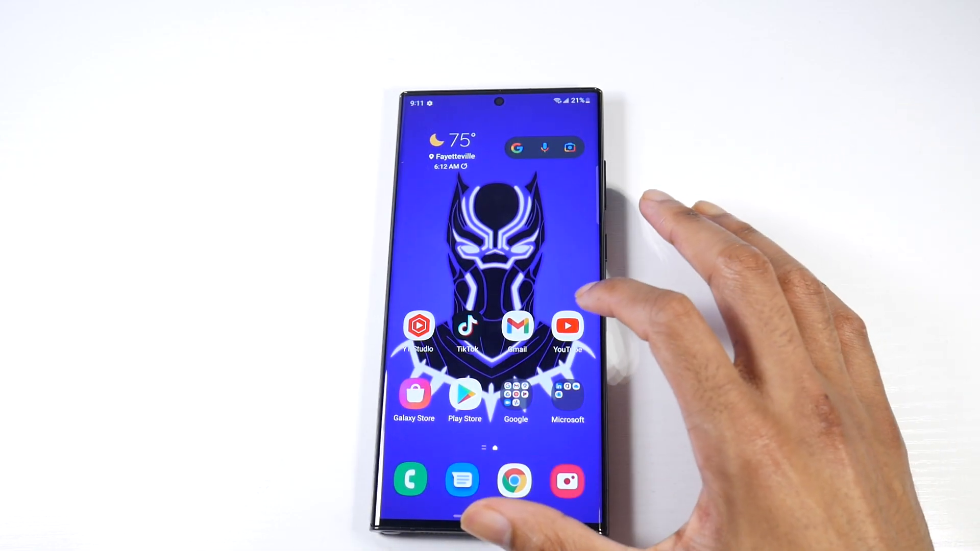
# Launch YouTube, start the Psycho Trap Beat (Prod. Thoughtful) video and pause it.
pyautogui.click(567, 325)
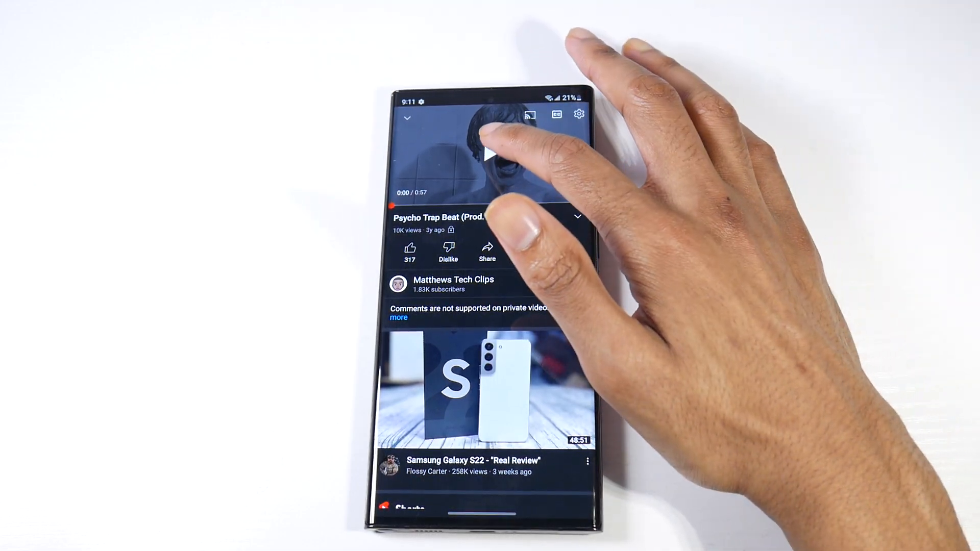
pyautogui.click(491, 153)
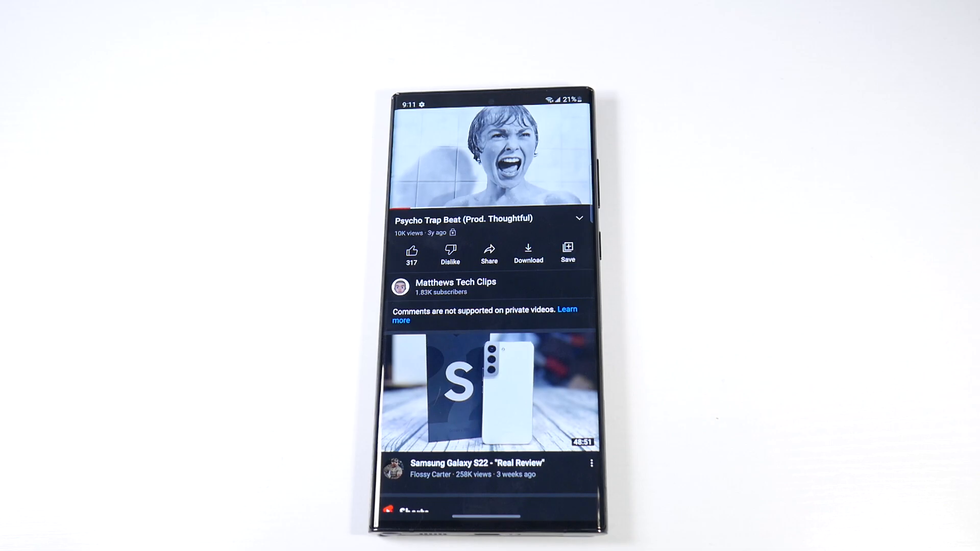
pyautogui.click(489, 156)
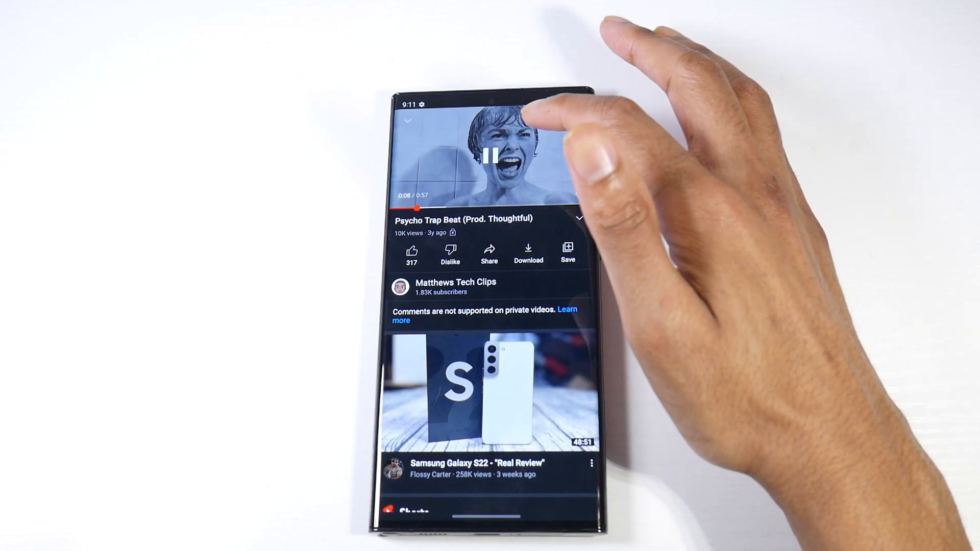
pyautogui.click(492, 154)
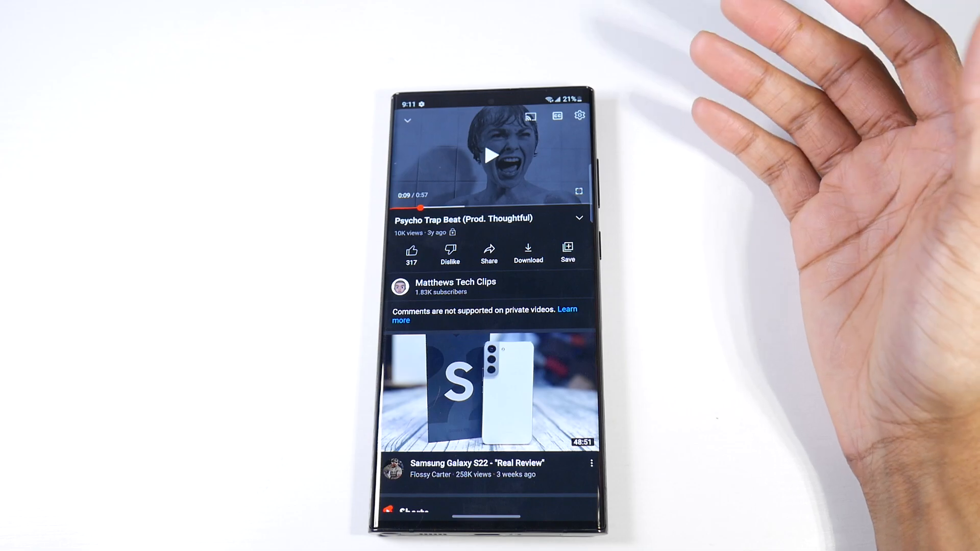
# Toggle playback of the video, ending paused part-way through.
pyautogui.moveTo(488, 100); pyautogui.dragTo(488, 250)
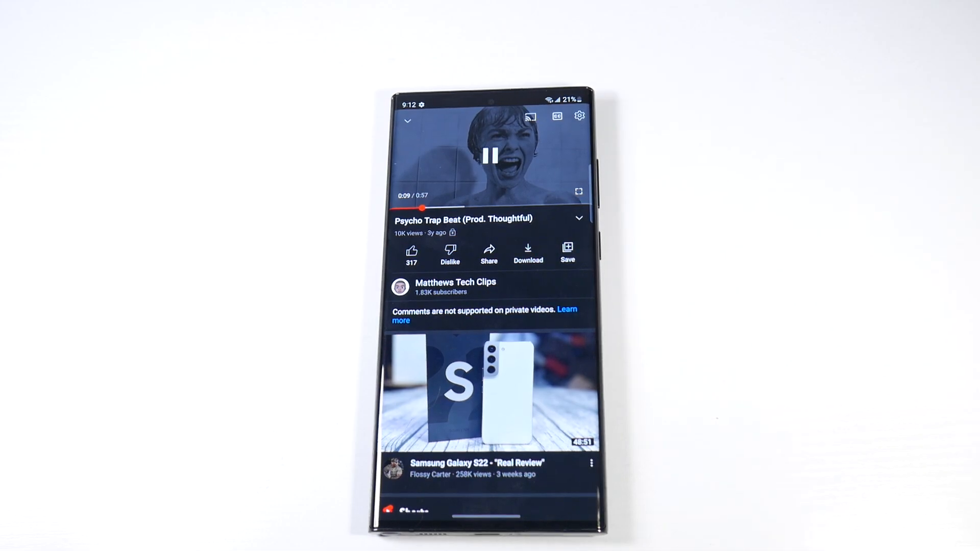
pyautogui.click(491, 153)
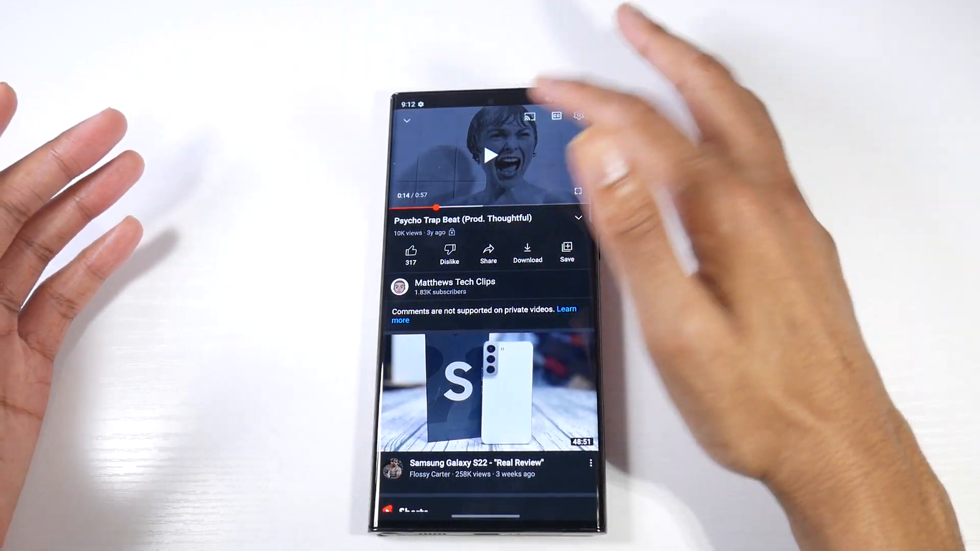
pyautogui.click(491, 155)
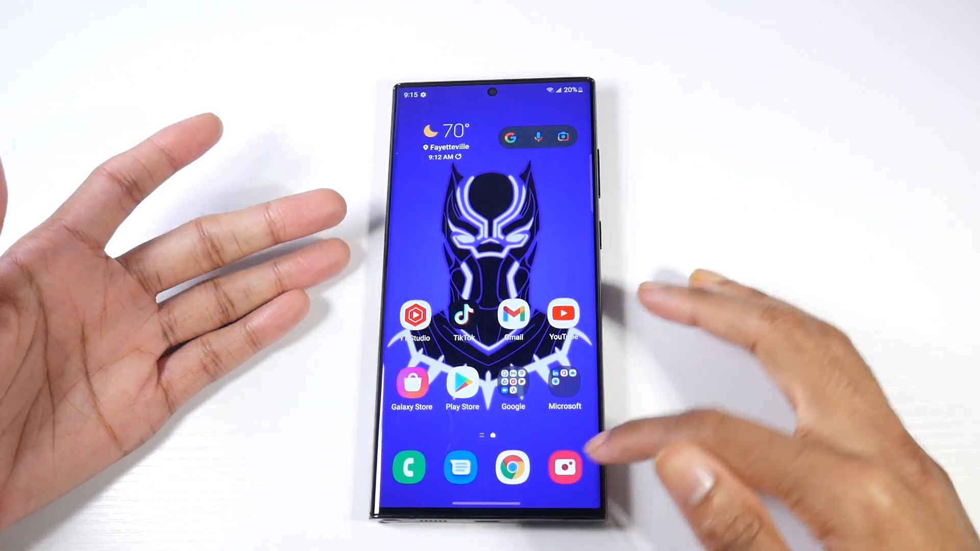
# Launch Samsung Camera in photo mode from the home screen dock.
pyautogui.click(565, 466)
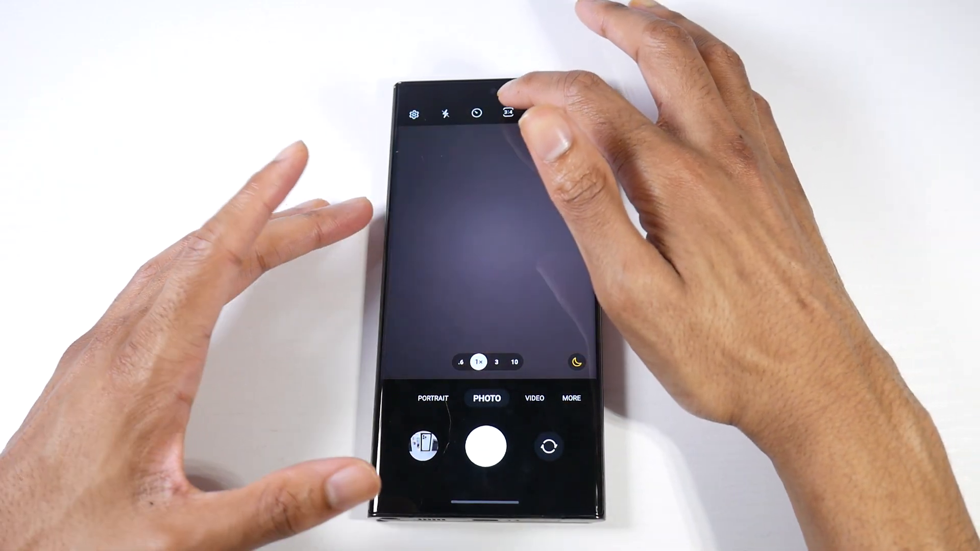
pyautogui.click(508, 113)
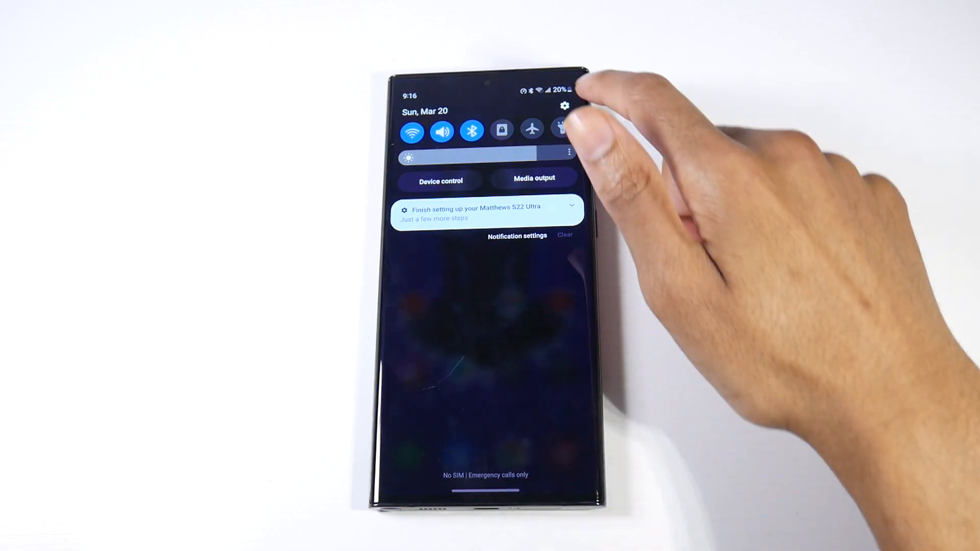
# Change Display > Screen resolution from WQHD+ to FHD+ (2316 x 1080).
pyautogui.click(564, 105)
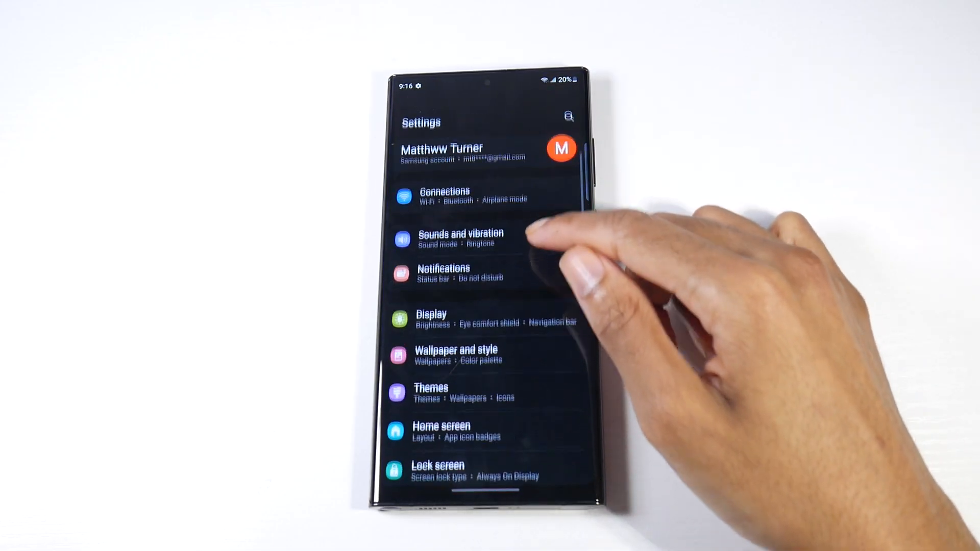
pyautogui.click(429, 314)
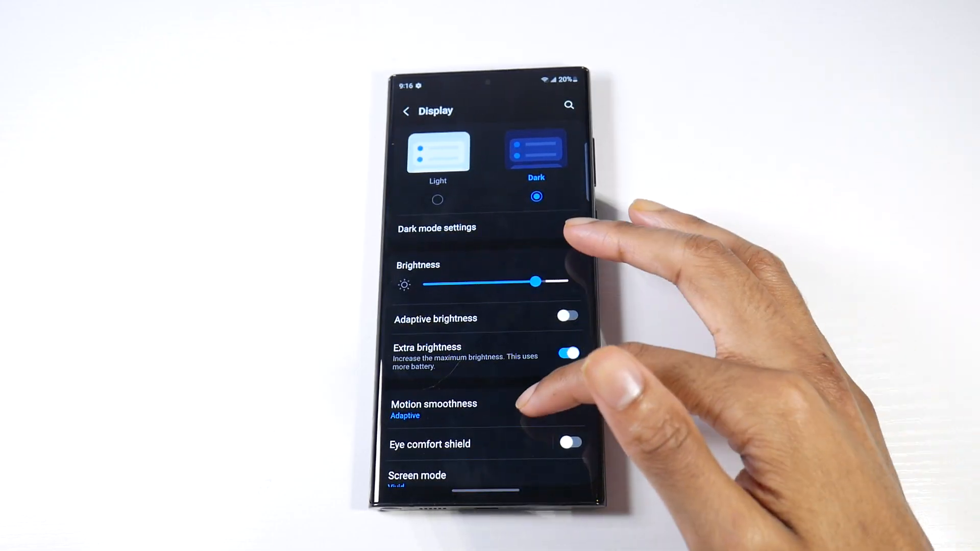
pyautogui.scroll(-3)
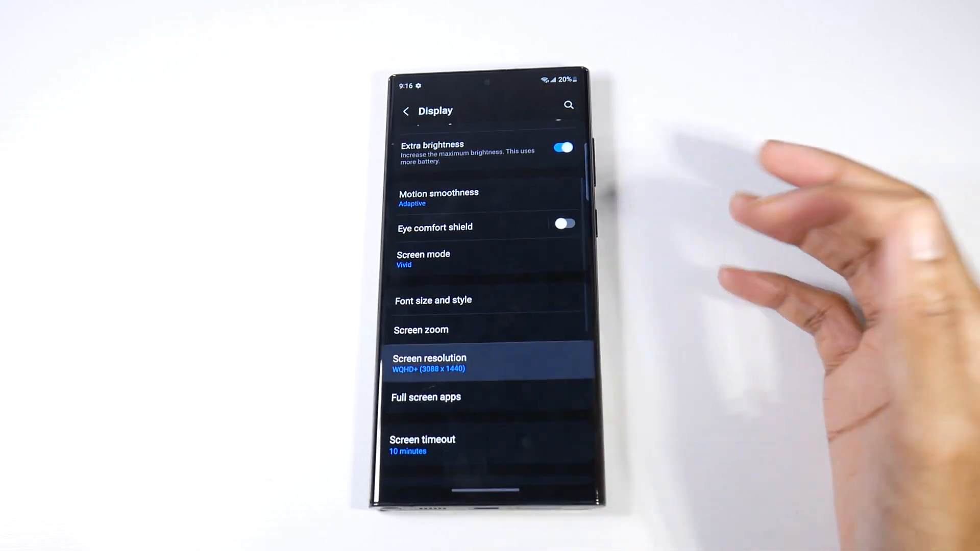
pyautogui.click(430, 362)
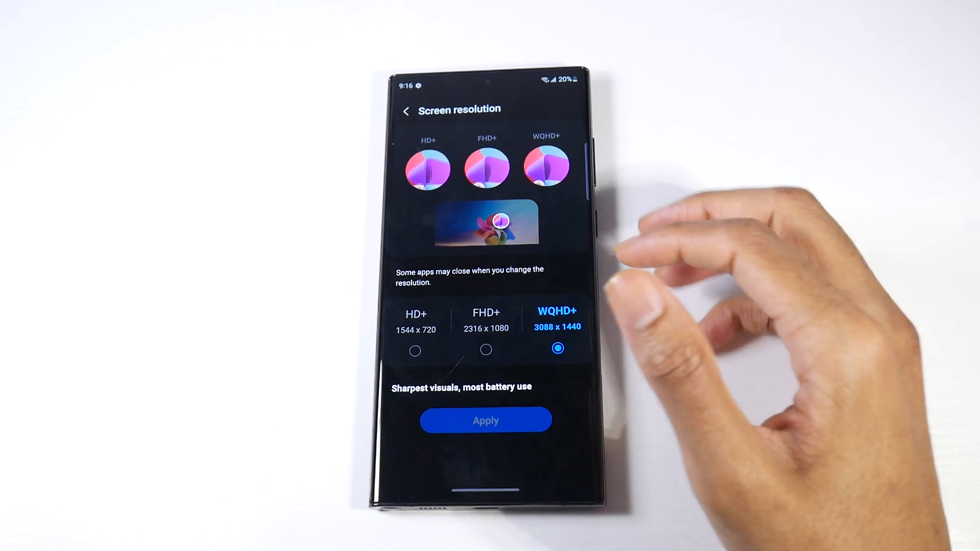
pyautogui.click(407, 111)
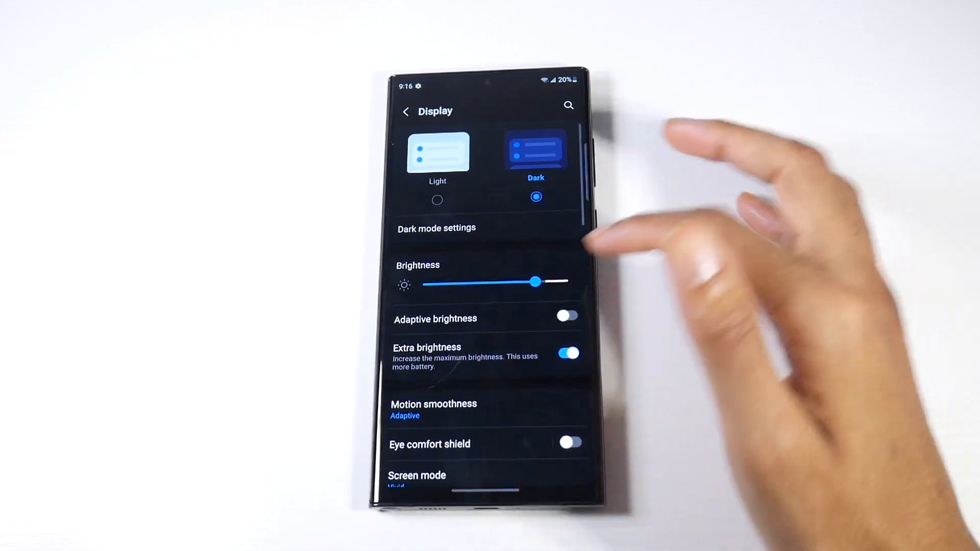
pyautogui.scroll(-3)
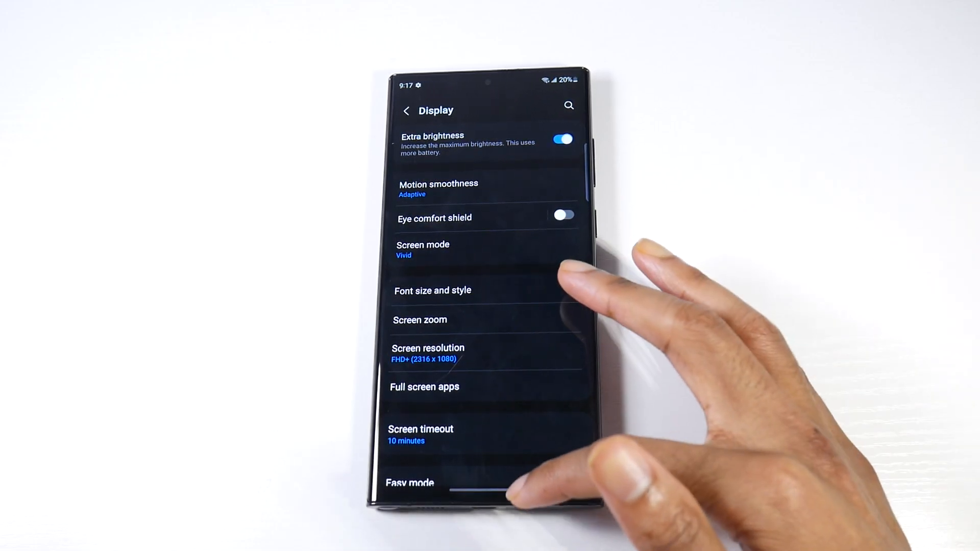
# Set Screen resolution back to WQHD+ (3088 x 1440) and apply it.
pyautogui.press('home')
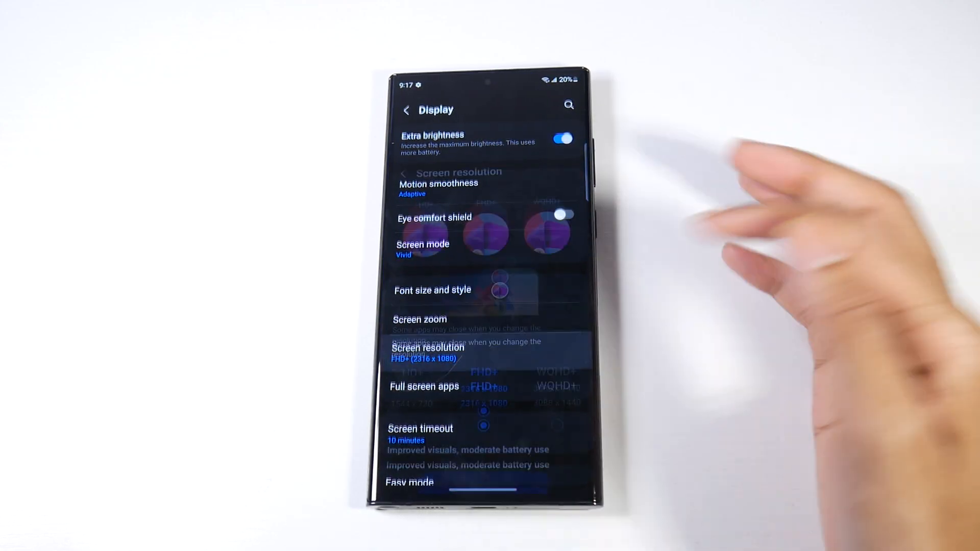
pyautogui.click(428, 347)
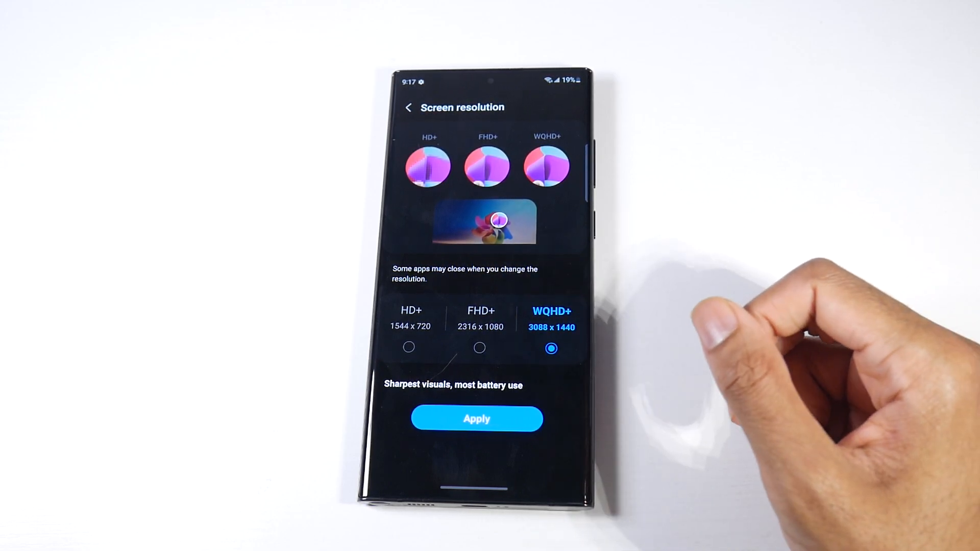
pyautogui.click(477, 419)
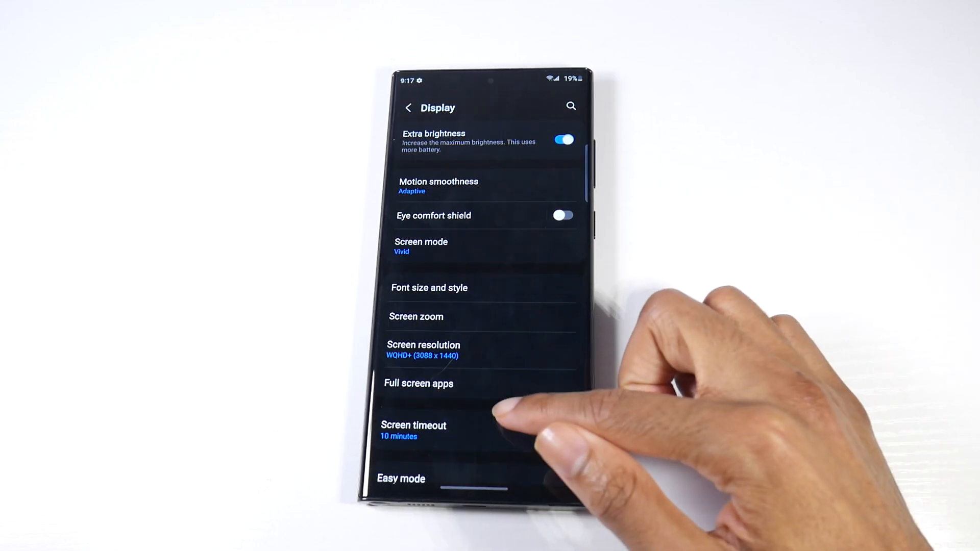
pyautogui.scroll(-3)
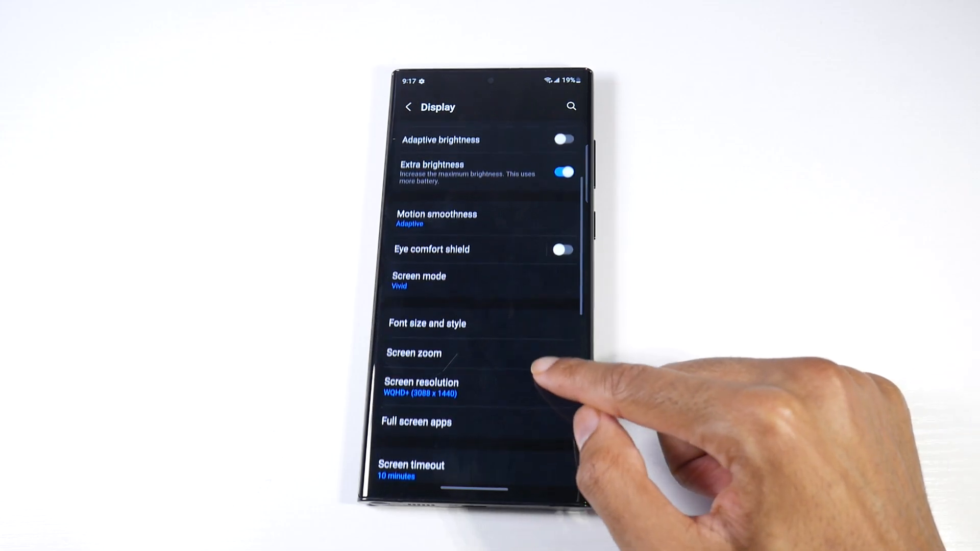
# Set Motion smoothness to Adaptive (up to 120 Hz) and apply it.
pyautogui.click(436, 218)
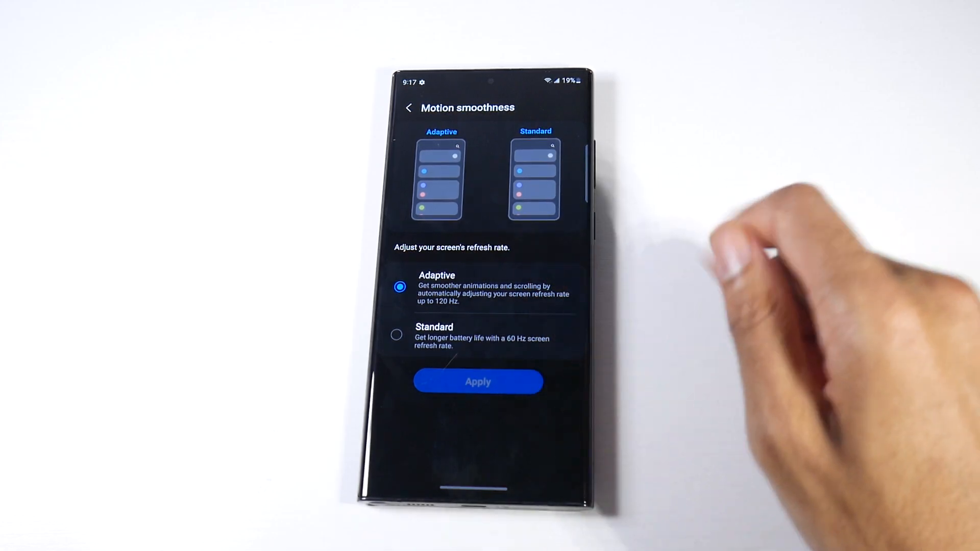
pyautogui.click(396, 335)
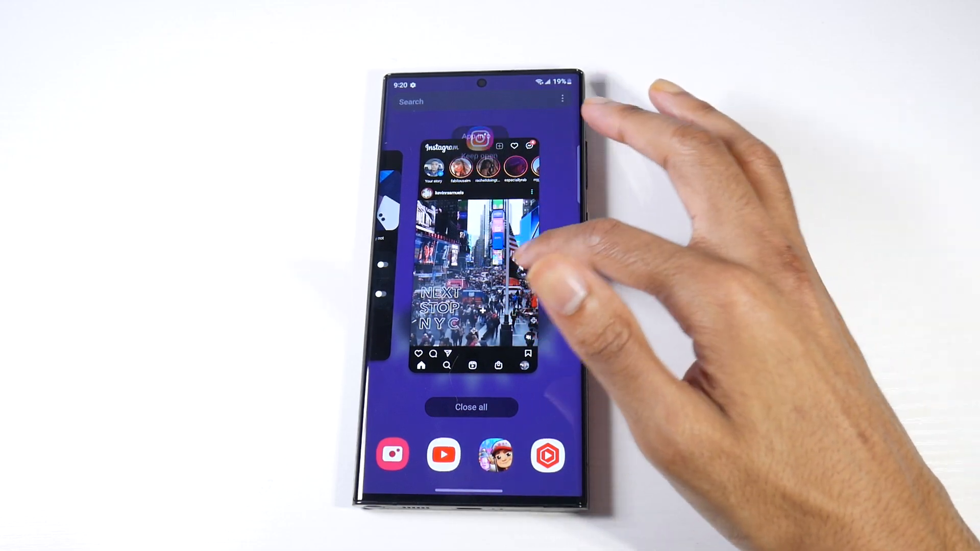
# Launch a recent app in split screen view from Recents, then pull down the Quick Panel.
pyautogui.click(478, 136)
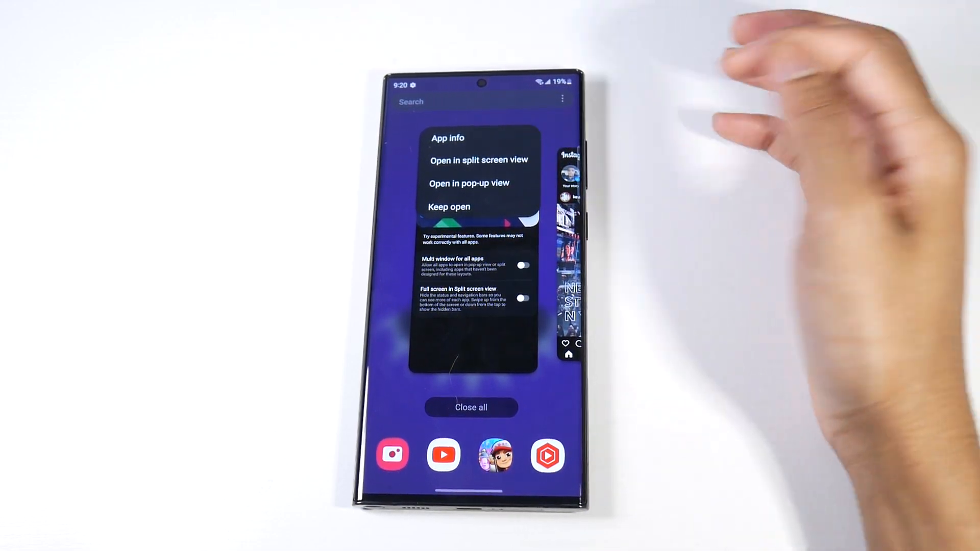
pyautogui.click(478, 161)
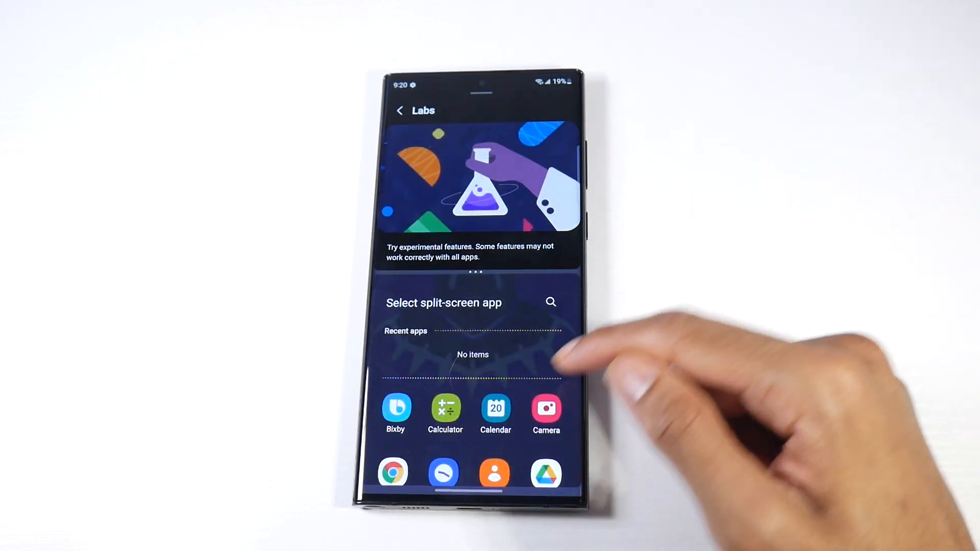
pyautogui.click(393, 472)
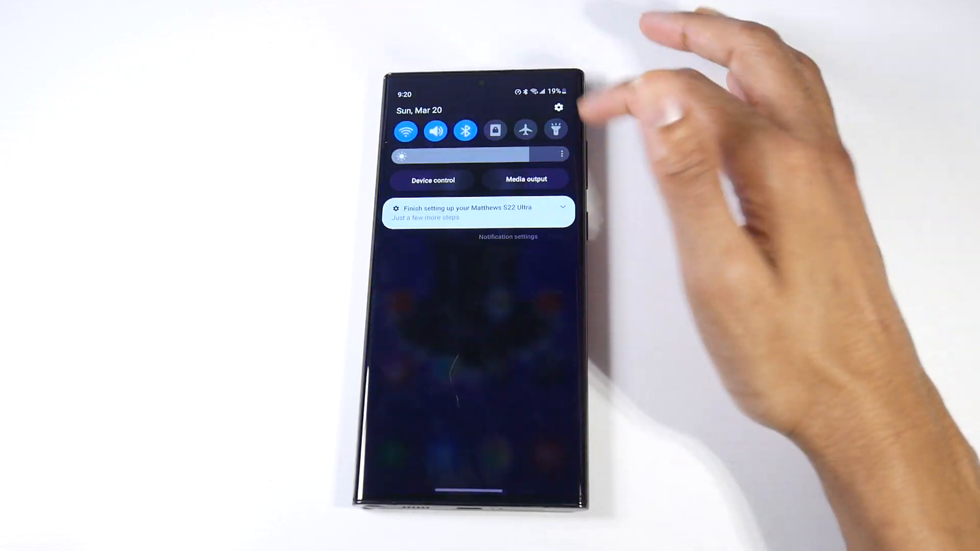
# Switch on Multi window for all apps in Settings > Advanced features > Labs.
pyautogui.click(557, 108)
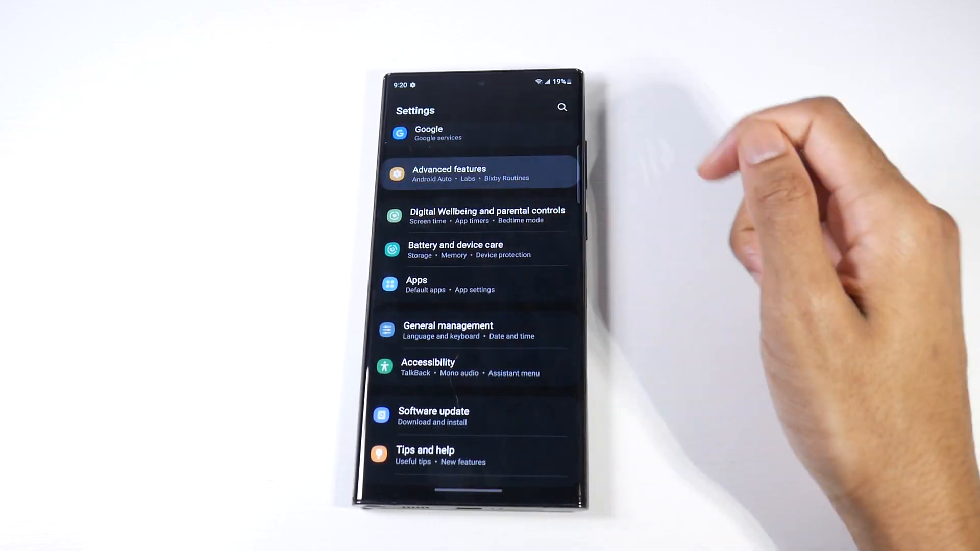
pyautogui.click(450, 173)
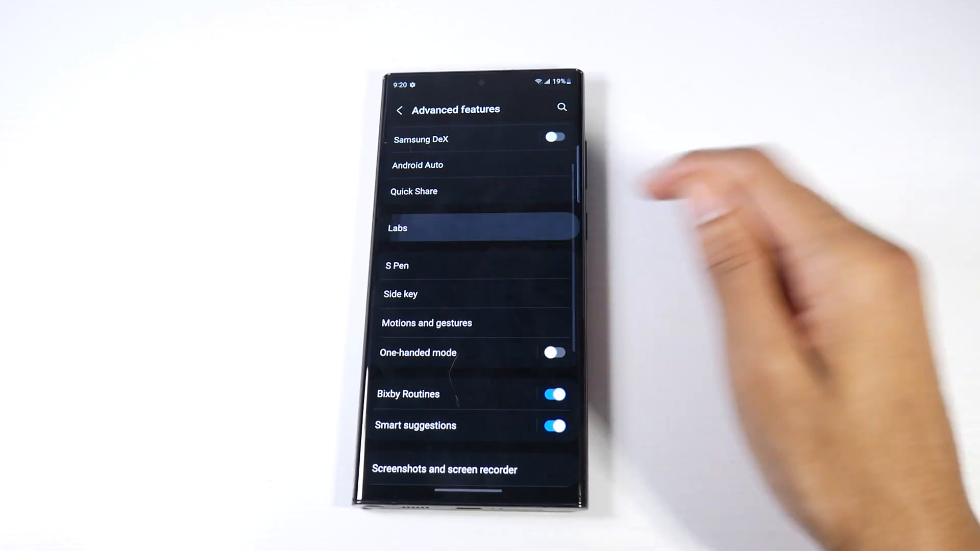
pyautogui.click(397, 228)
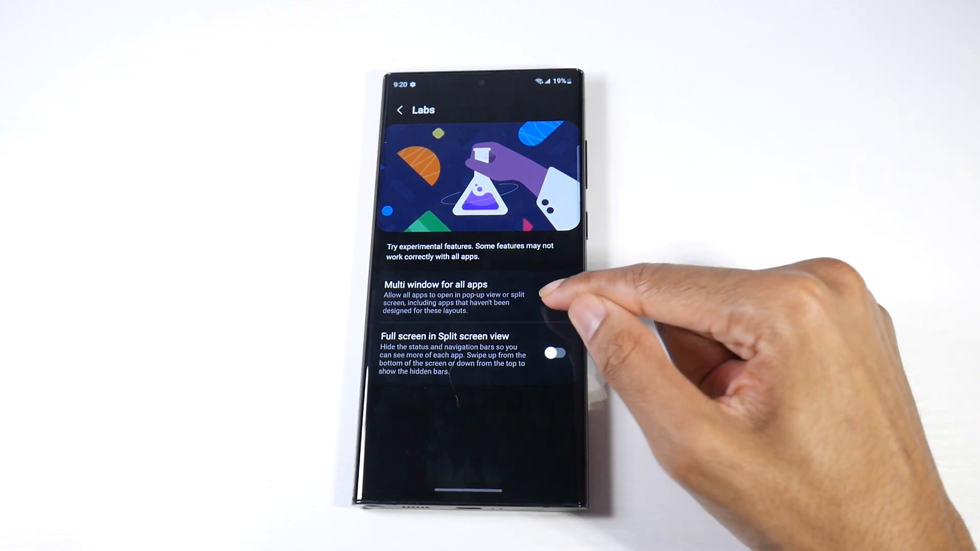
pyautogui.click(555, 296)
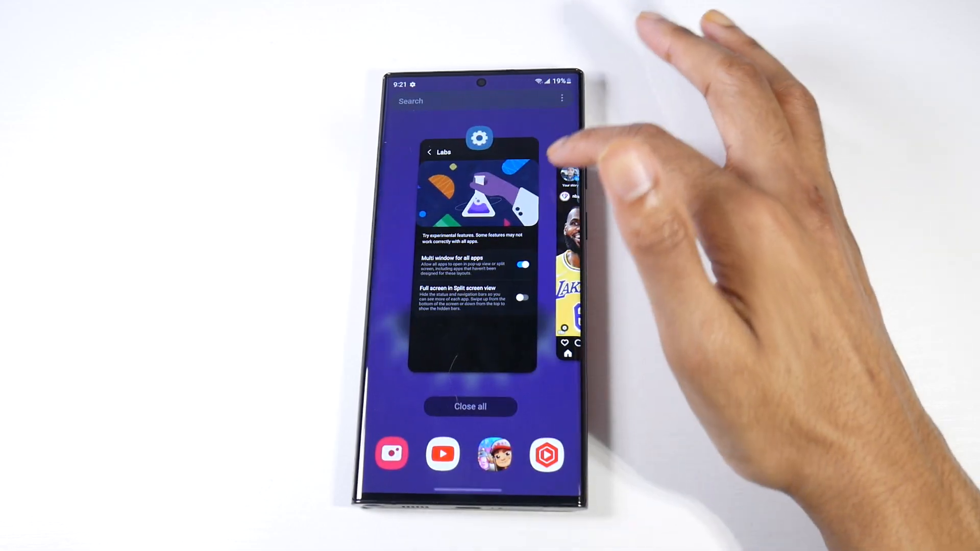
# Launch Instagram in split screen view from Recents, return home and pull down the Quick Panel.
pyautogui.click(479, 138)
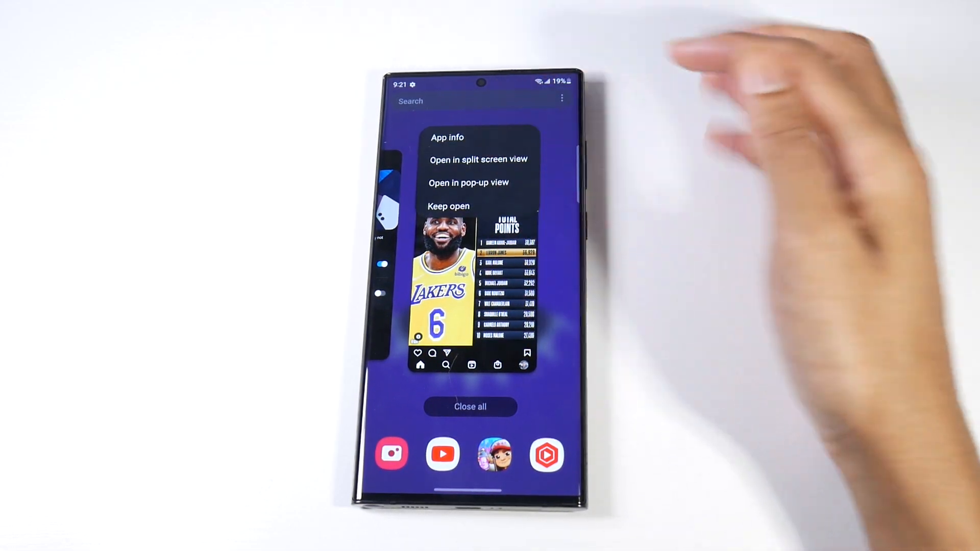
pyautogui.click(477, 159)
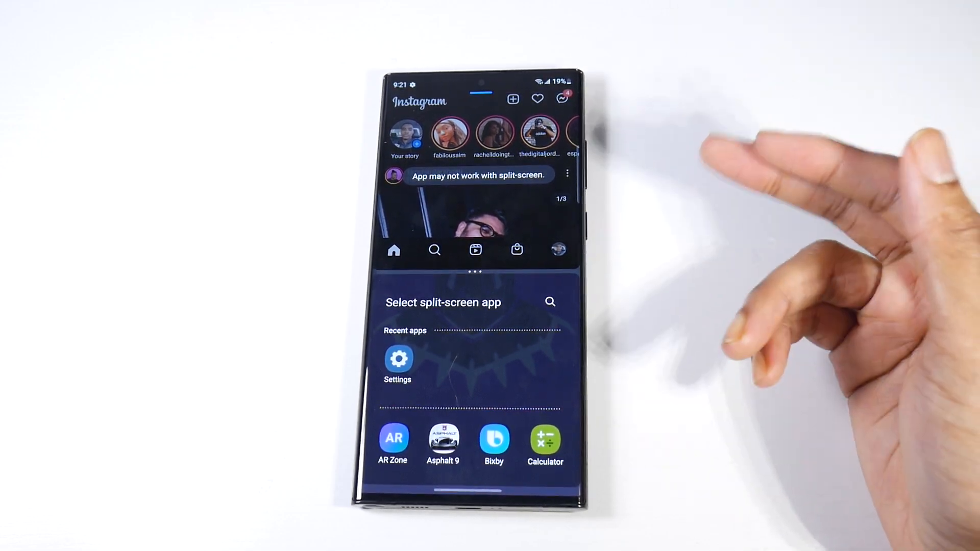
pyautogui.click(544, 439)
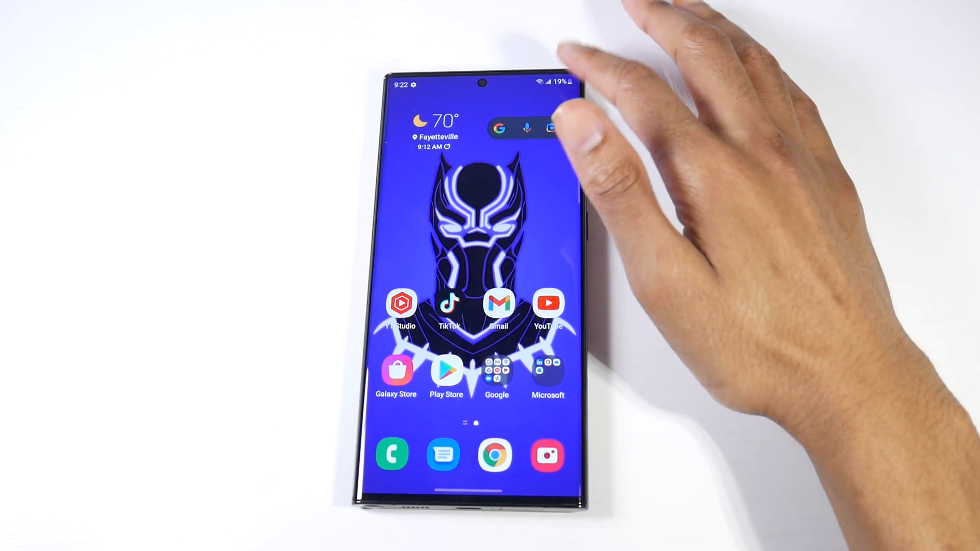
pyautogui.moveTo(481, 82); pyautogui.dragTo(481, 250)
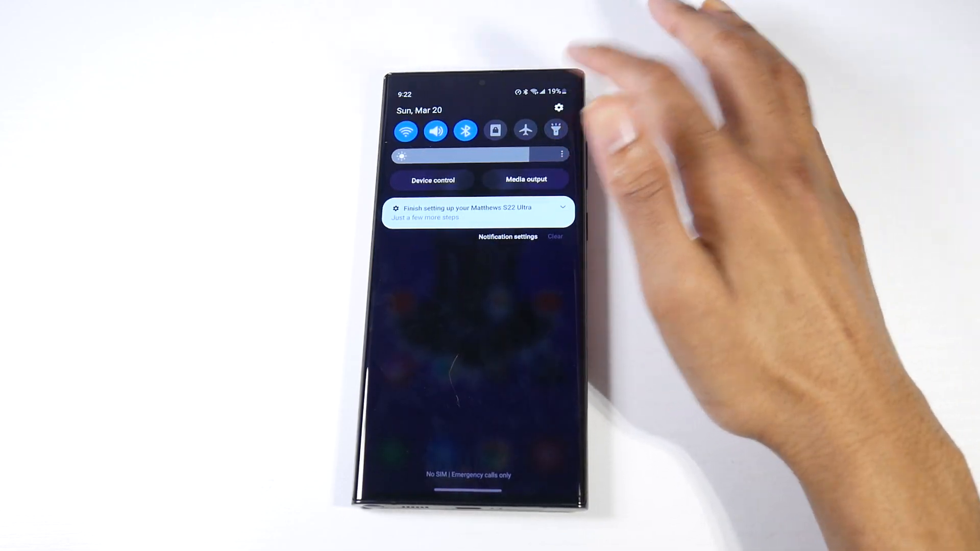
# Reach Side key settings under Advanced features and test the double-press camera launch.
pyautogui.click(558, 107)
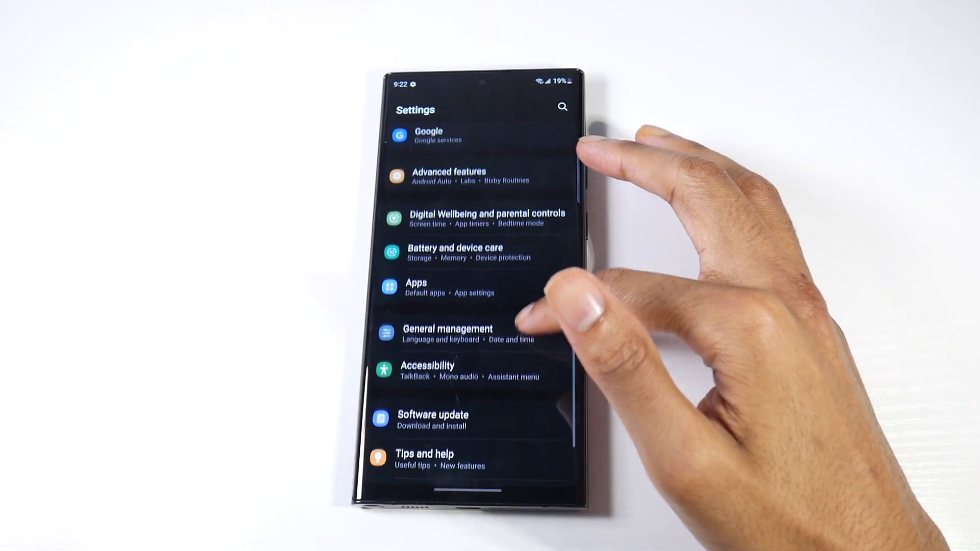
pyautogui.click(448, 176)
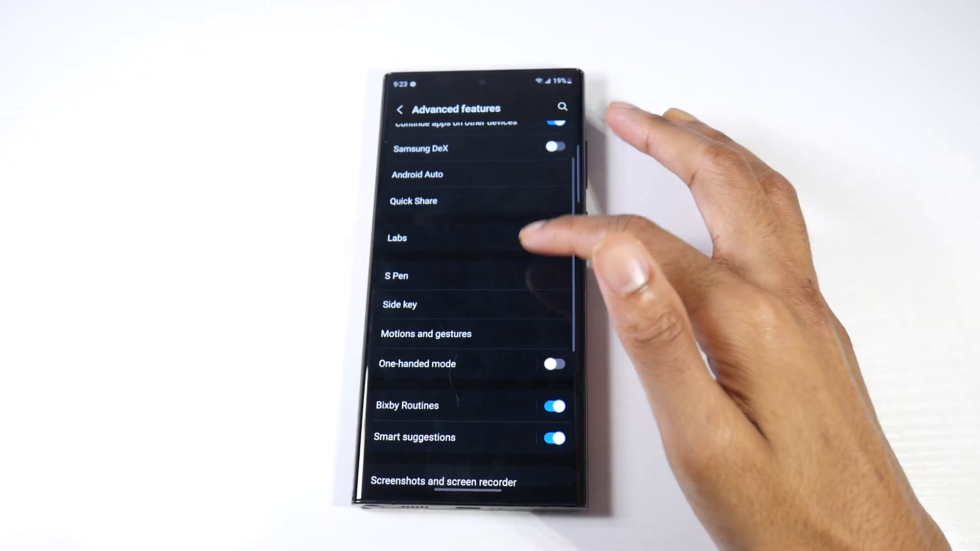
pyautogui.click(399, 304)
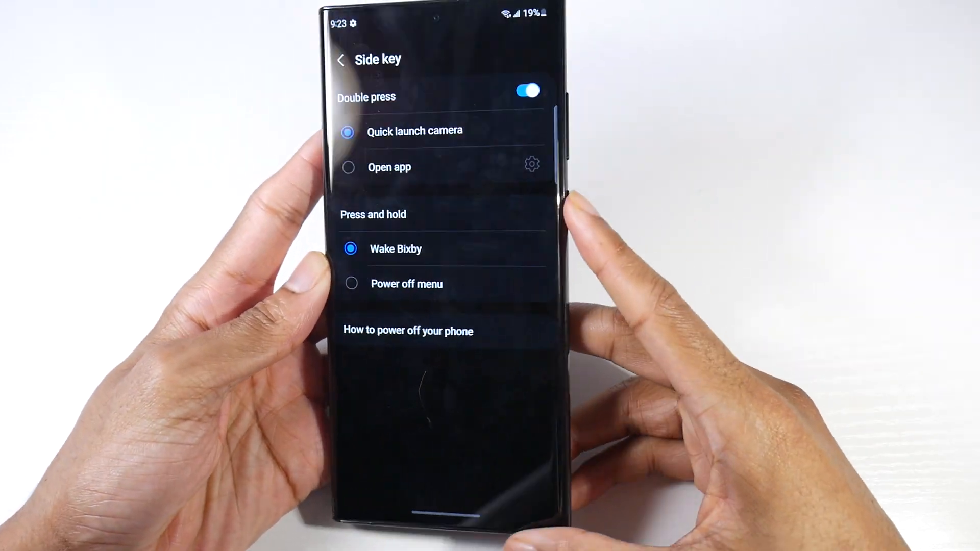
pyautogui.click(578, 188)
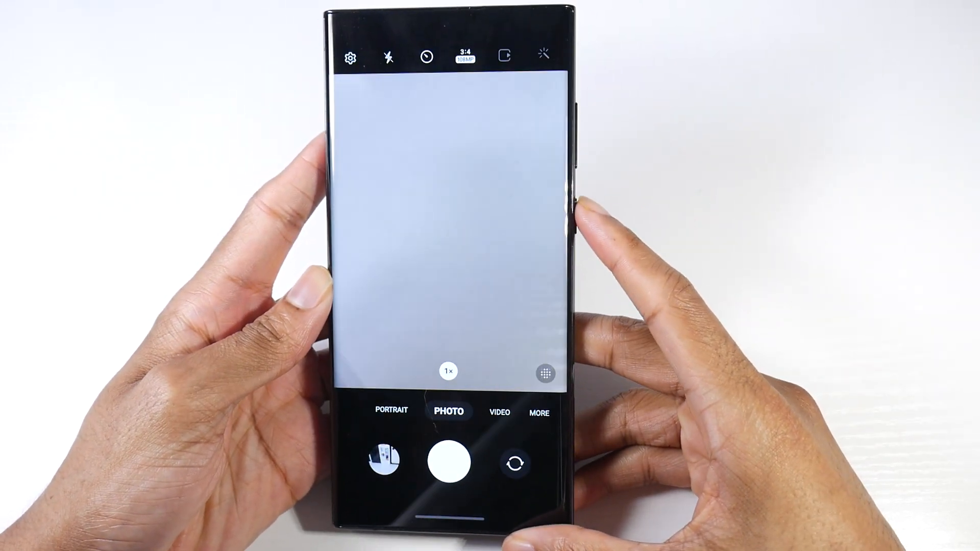
pyautogui.click(462, 462)
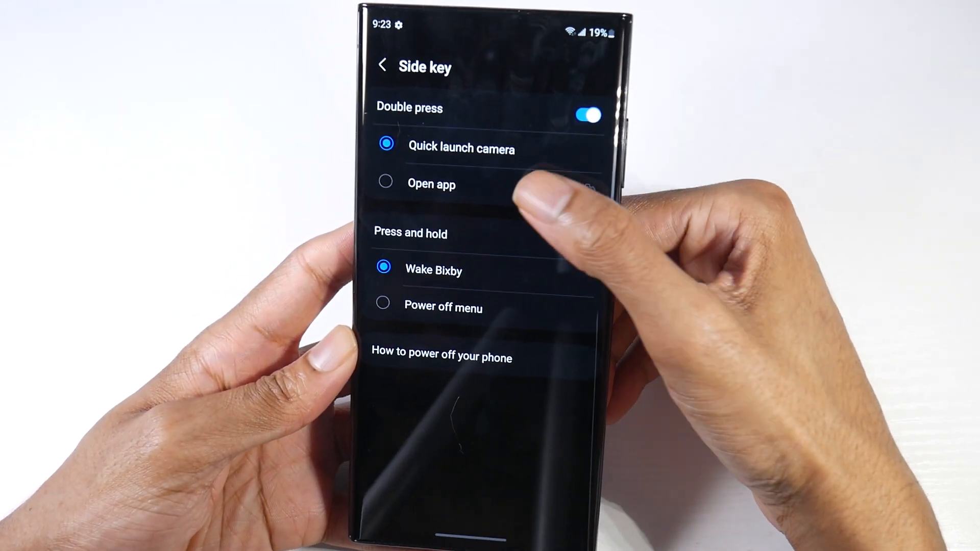
# Set Double press to Open app and browse the list of available apps.
pyautogui.click(431, 184)
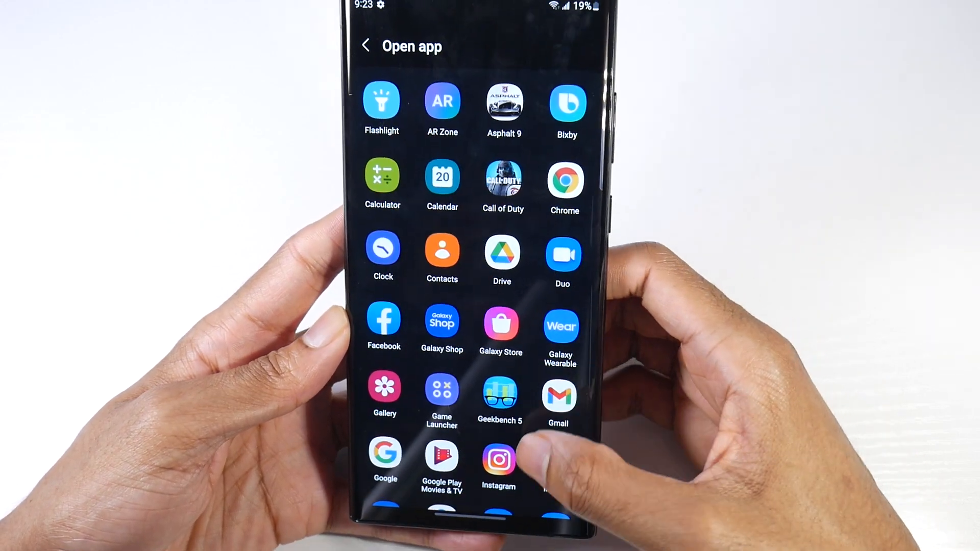
pyautogui.scroll(-3)
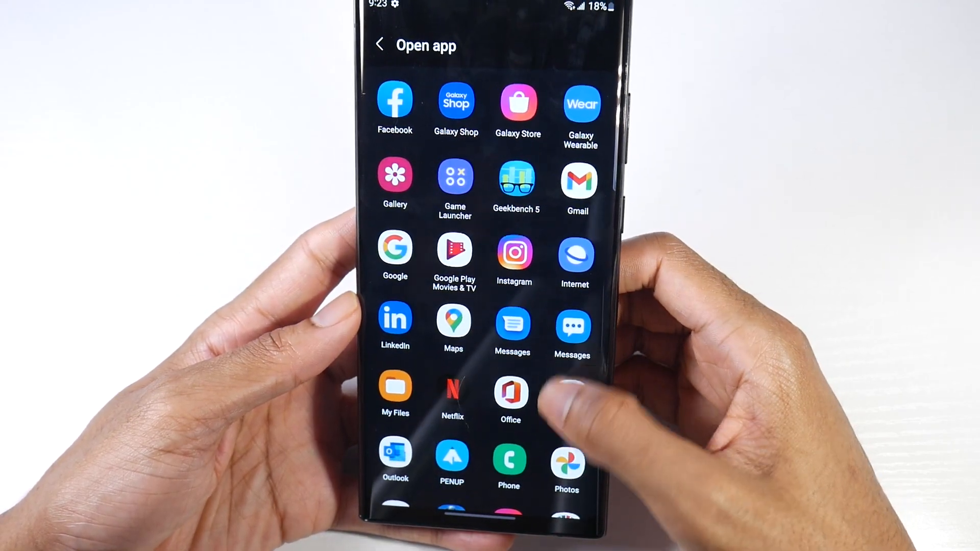
pyautogui.scroll(-3)
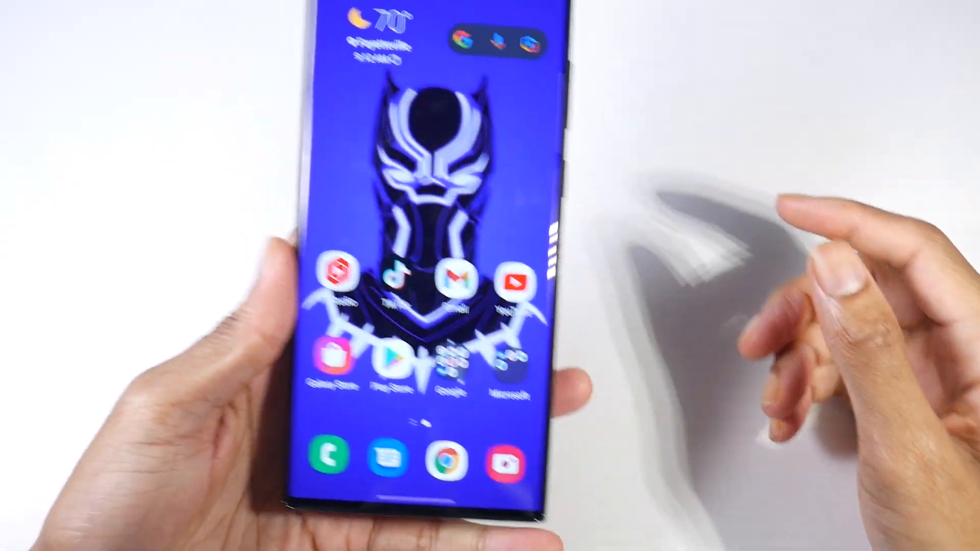
pyautogui.scroll(-3)
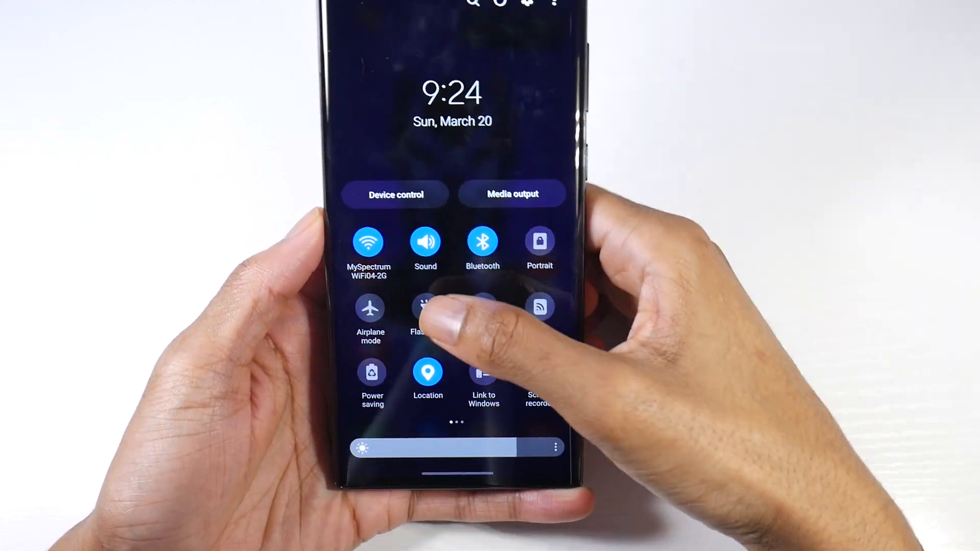
# Turn the Flashlight on and slide its brightness up to Level 5.
pyautogui.click(427, 306)
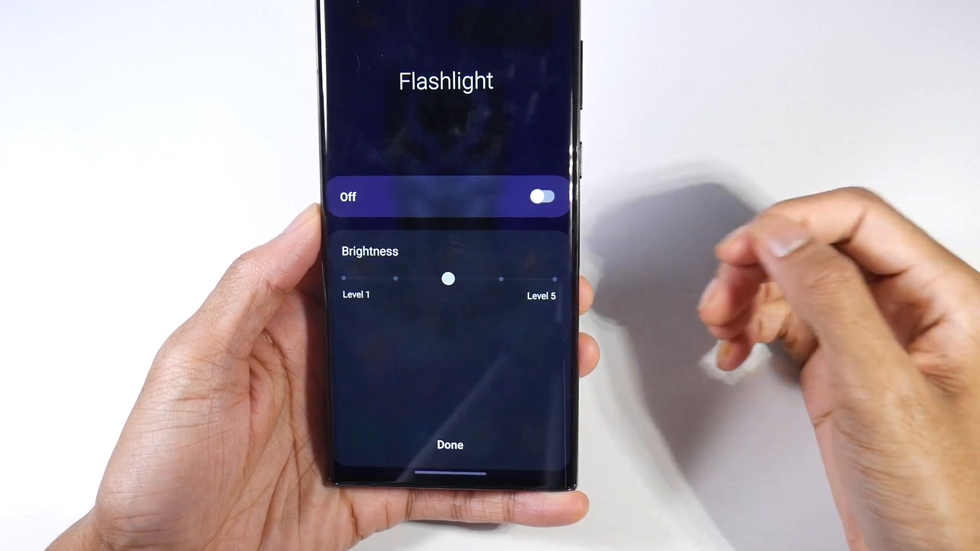
pyautogui.click(536, 196)
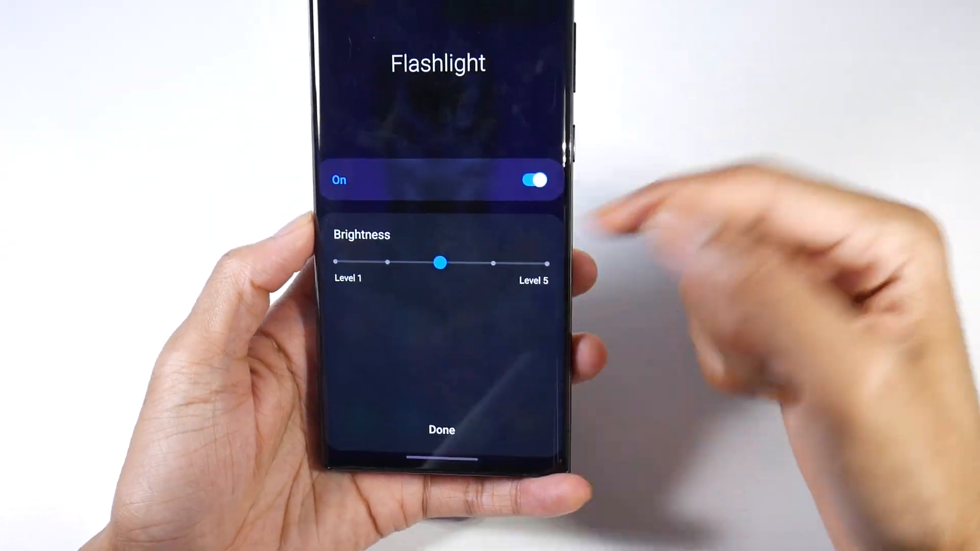
pyautogui.moveTo(441, 262); pyautogui.dragTo(539, 273)
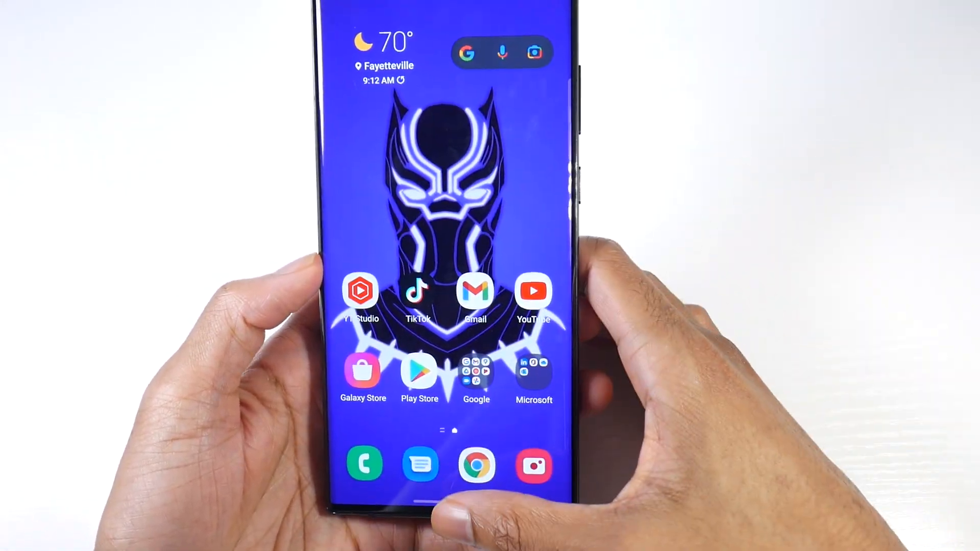
pyautogui.scroll(-3)
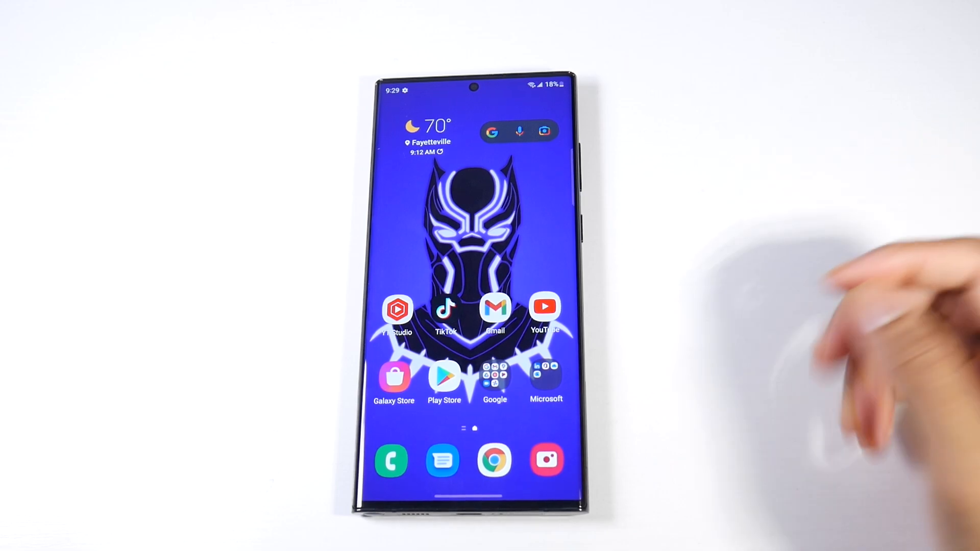
# Set Navigation type to Buttons under Display > Navigation bar and try the new home button.
pyautogui.click(392, 460)
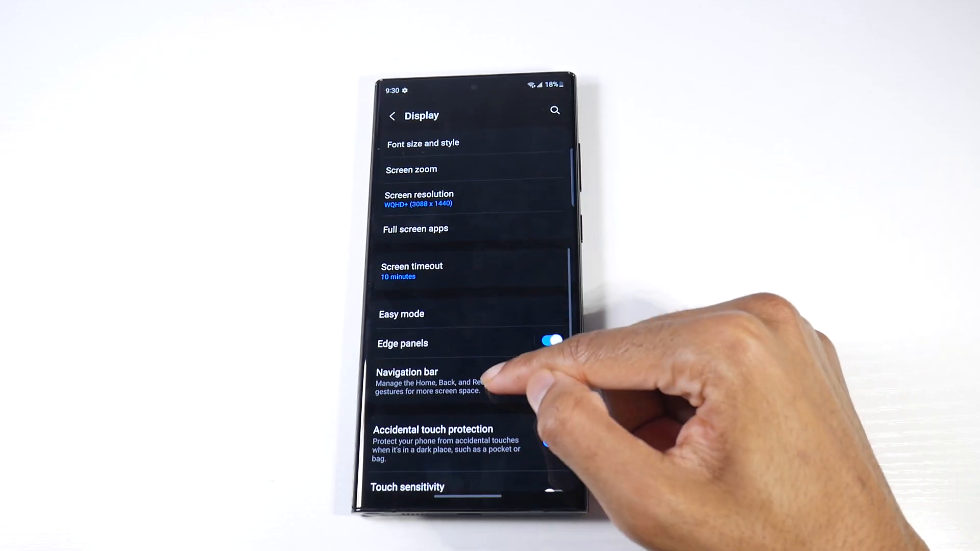
pyautogui.click(407, 371)
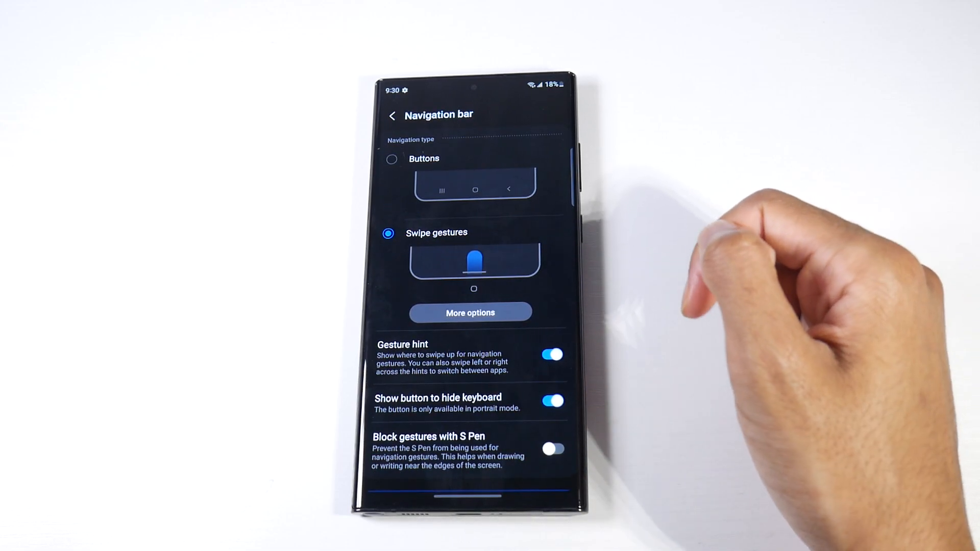
pyautogui.click(392, 158)
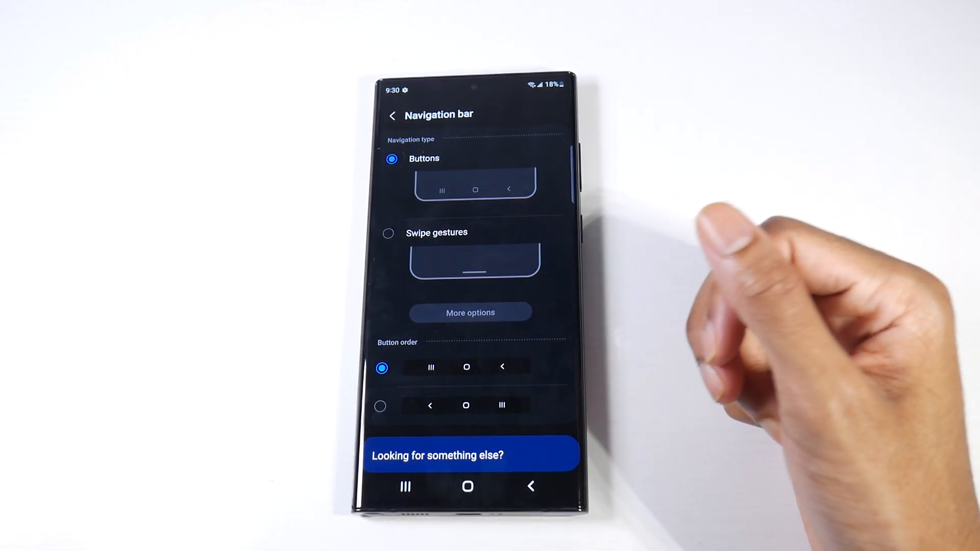
pyautogui.click(467, 487)
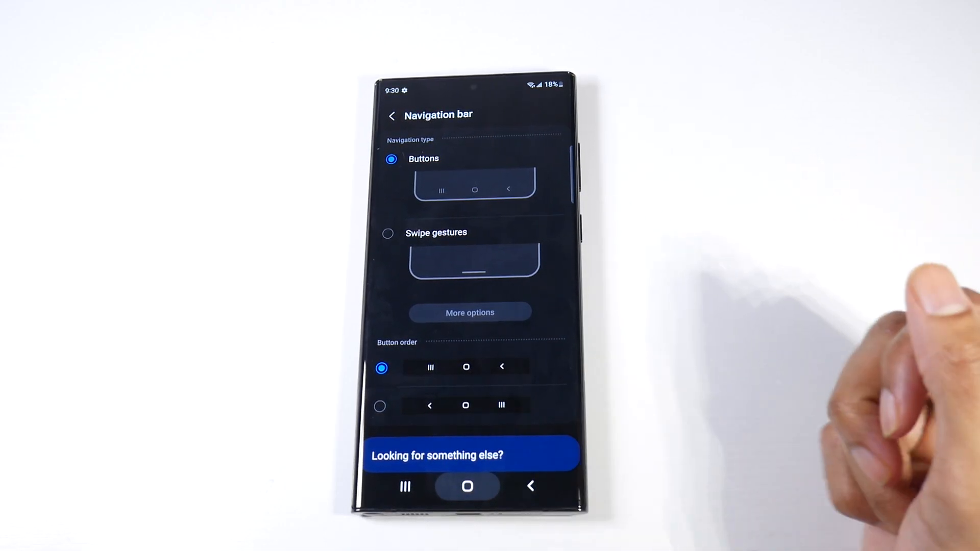
pyautogui.click(467, 486)
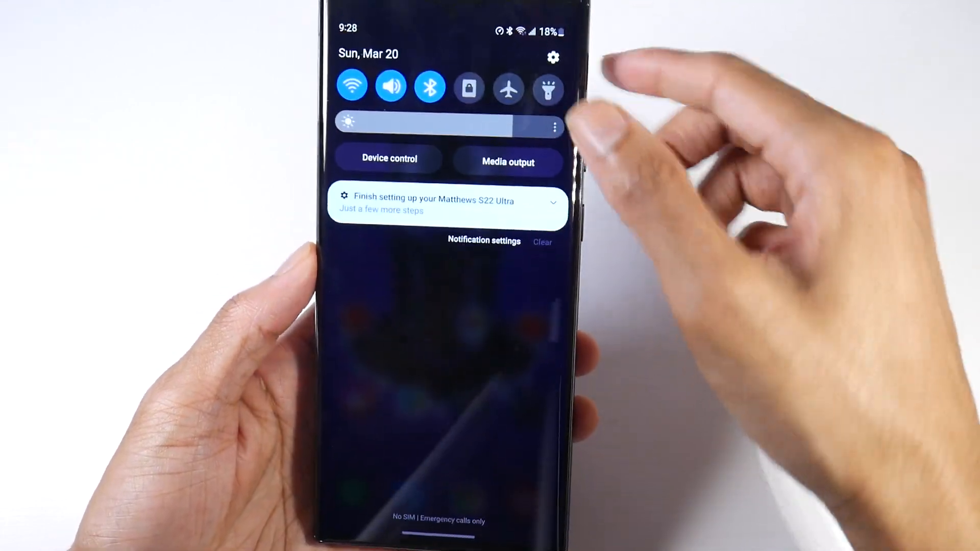
# Set When S Pen is removed to Do nothing in the S Pen settings.
pyautogui.click(552, 57)
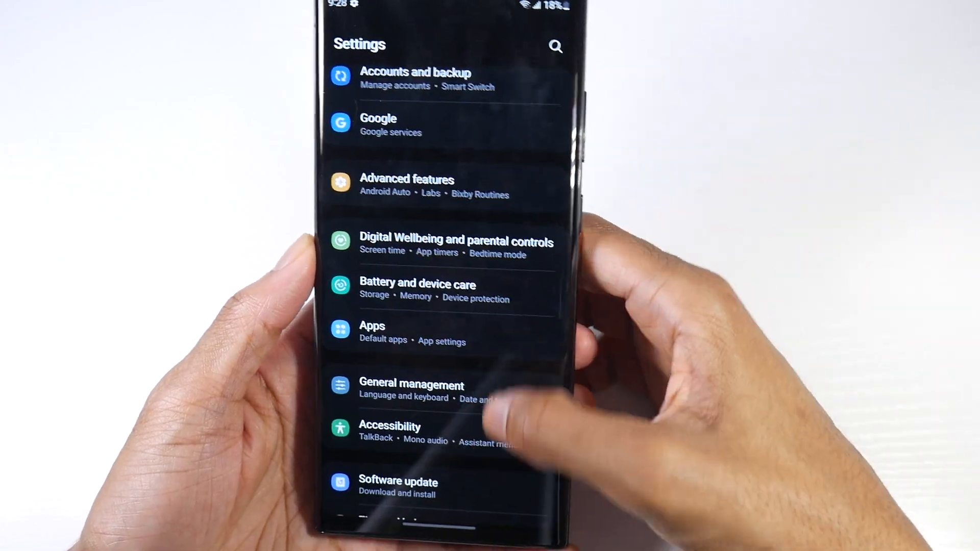
pyautogui.scroll(-3)
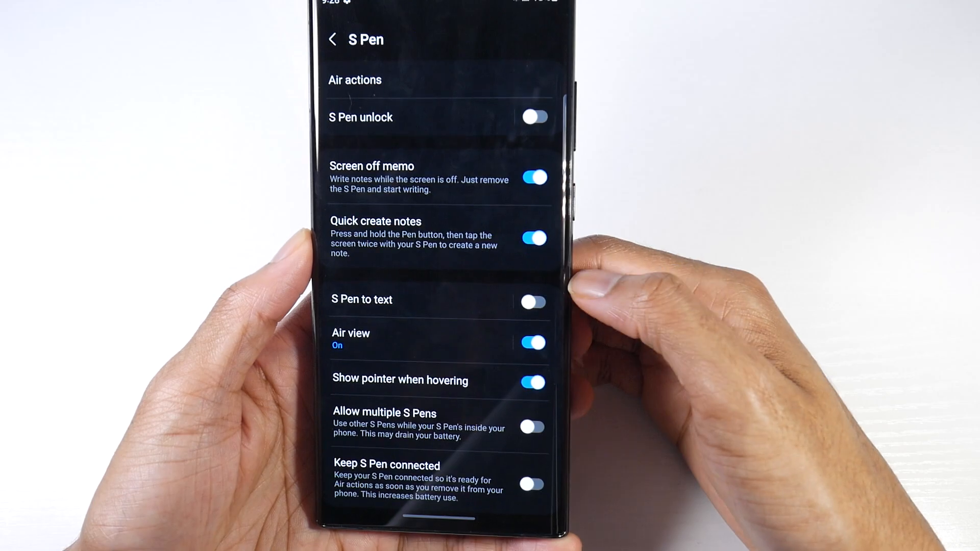
pyautogui.scroll(-3)
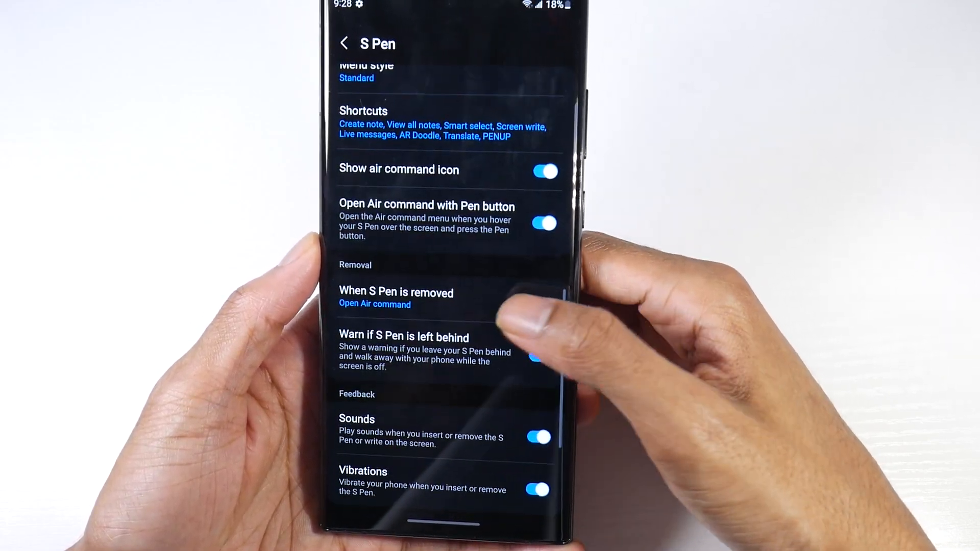
pyautogui.click(396, 292)
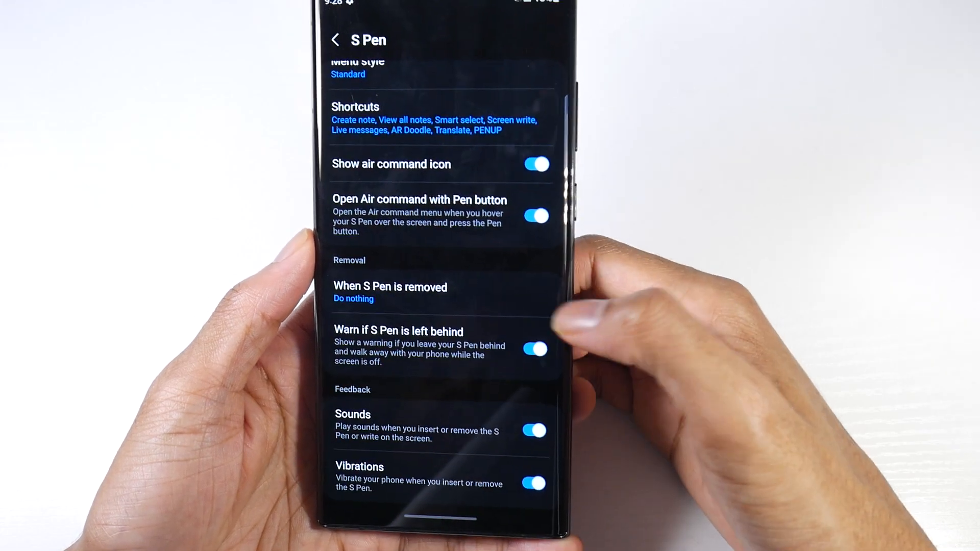
pyautogui.scroll(-3)
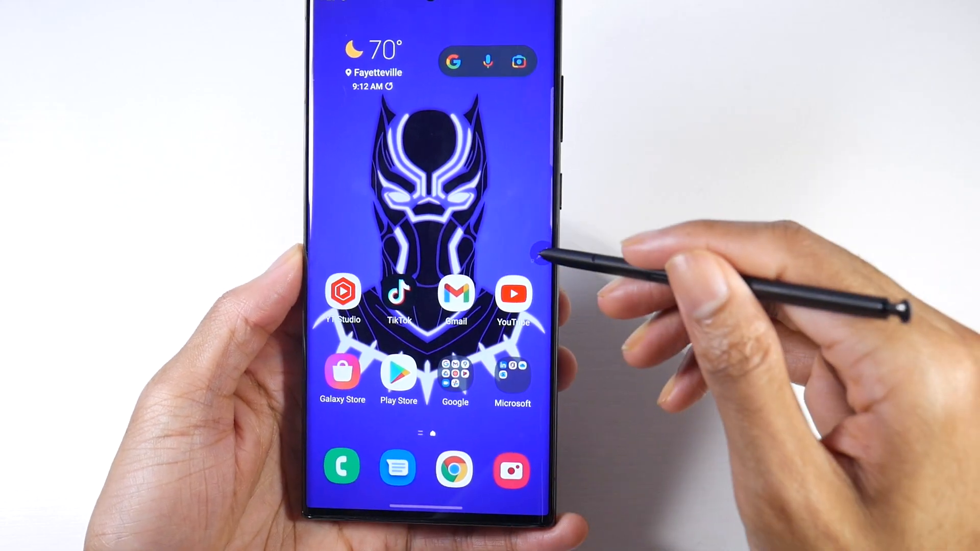
# Bring up the Air command menu with the S Pen over the home screen.
pyautogui.click(529, 247)
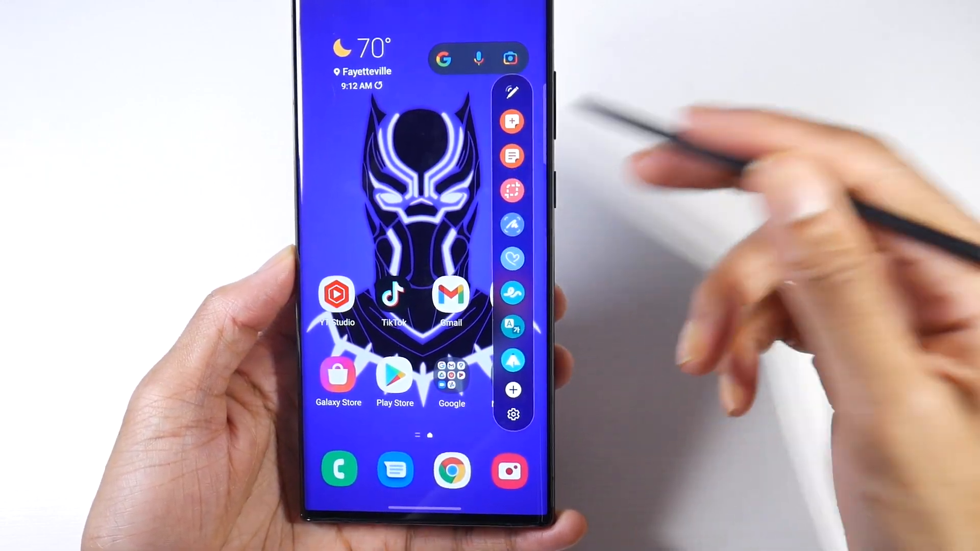